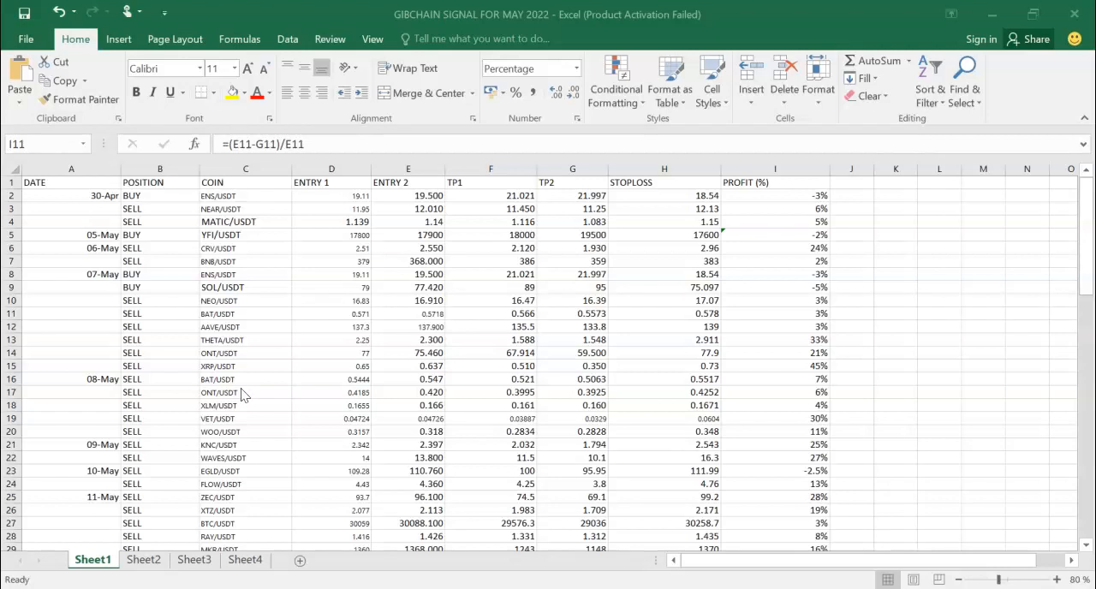
mouse_move(281, 433)
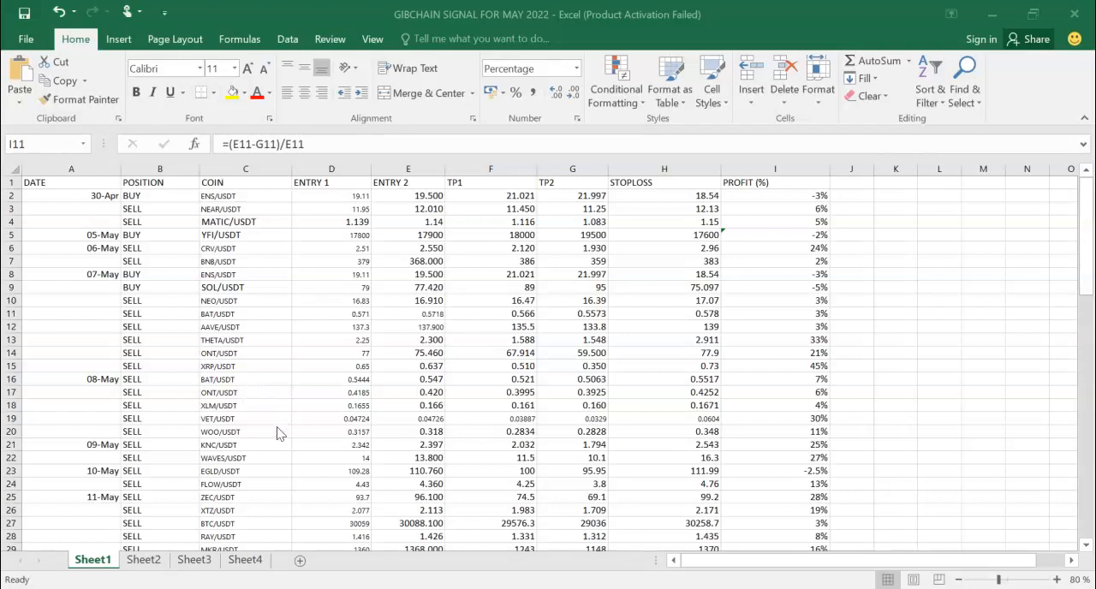
mouse_move(341, 429)
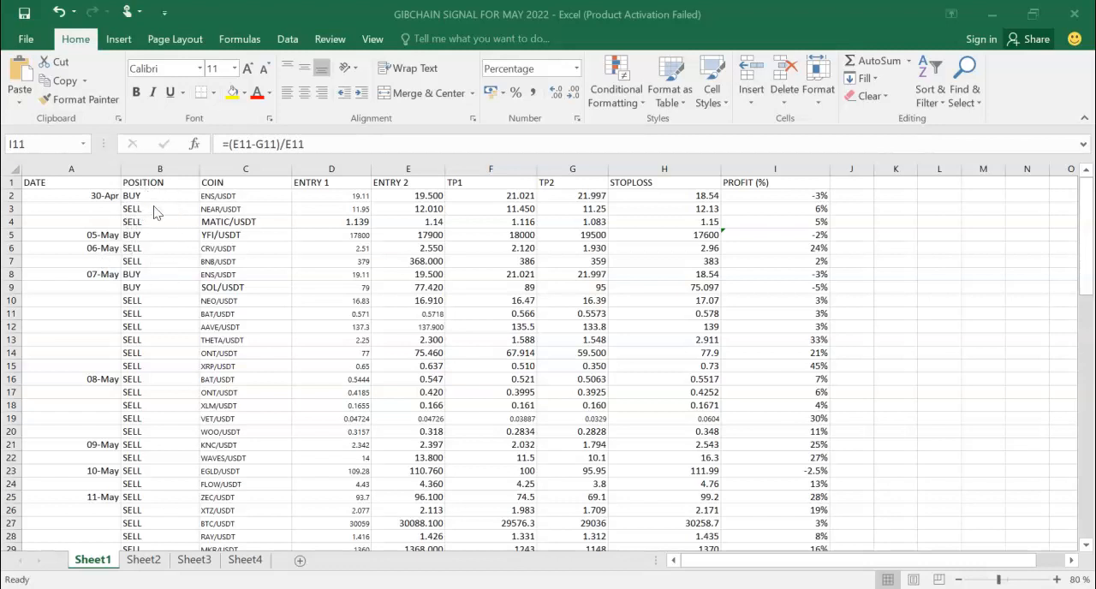
mouse_move(233, 191)
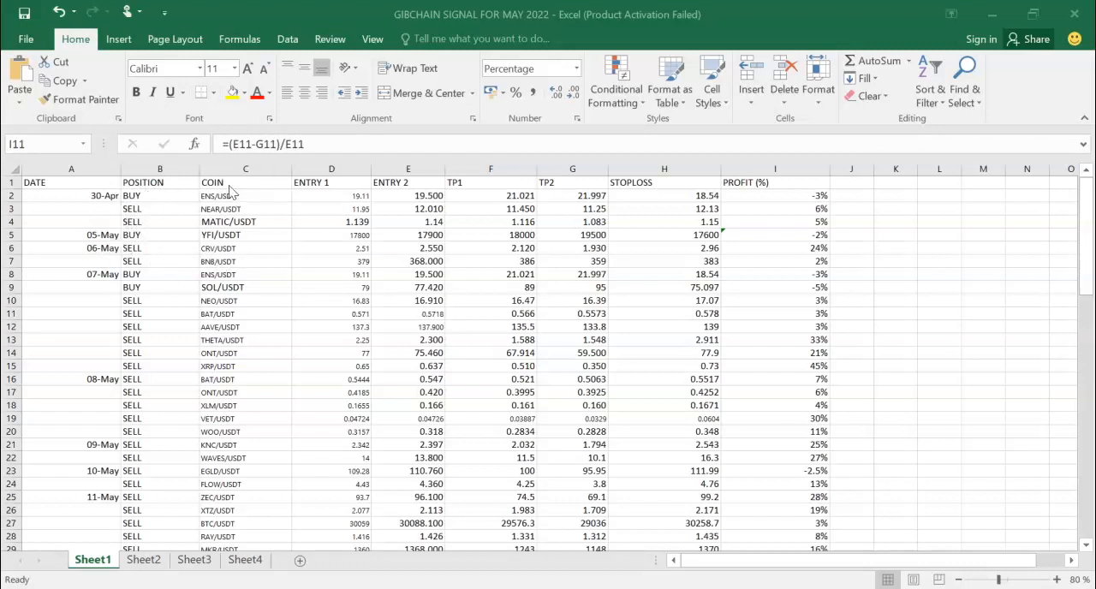
mouse_move(233, 350)
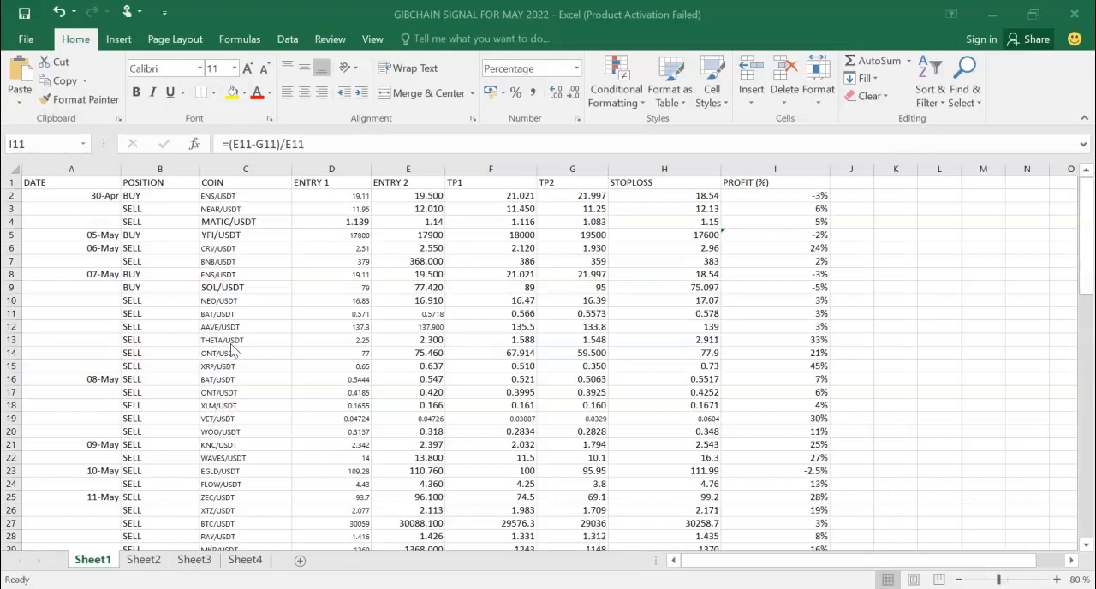
Check the MATIC/USDT and first ENS/USDT profit formulas, then the losses, wins, win rate and total profit.
scroll("down", 3)
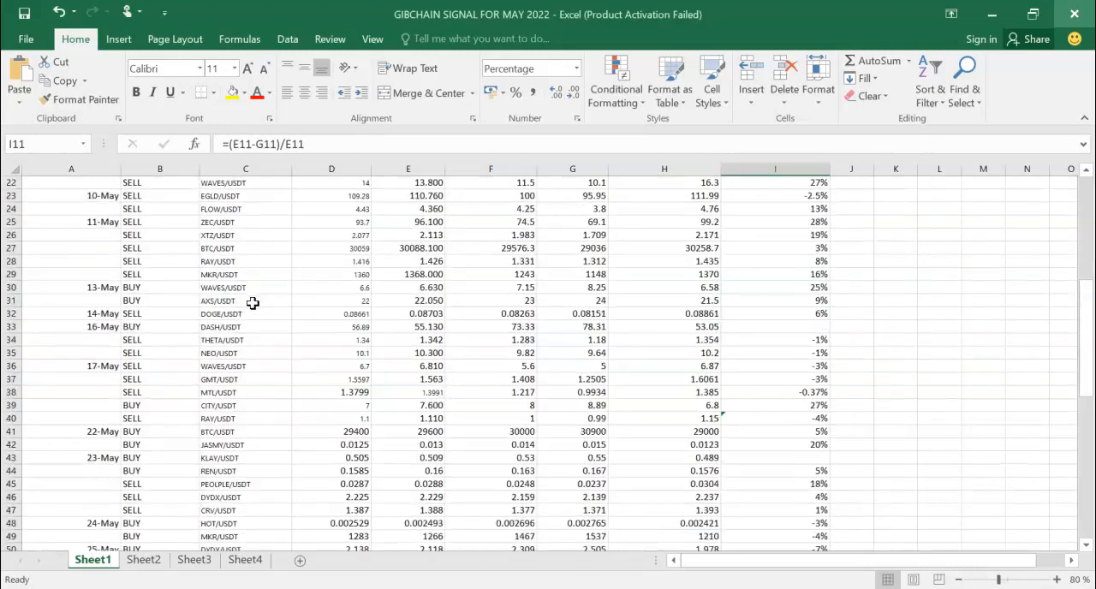
scroll("up", 3)
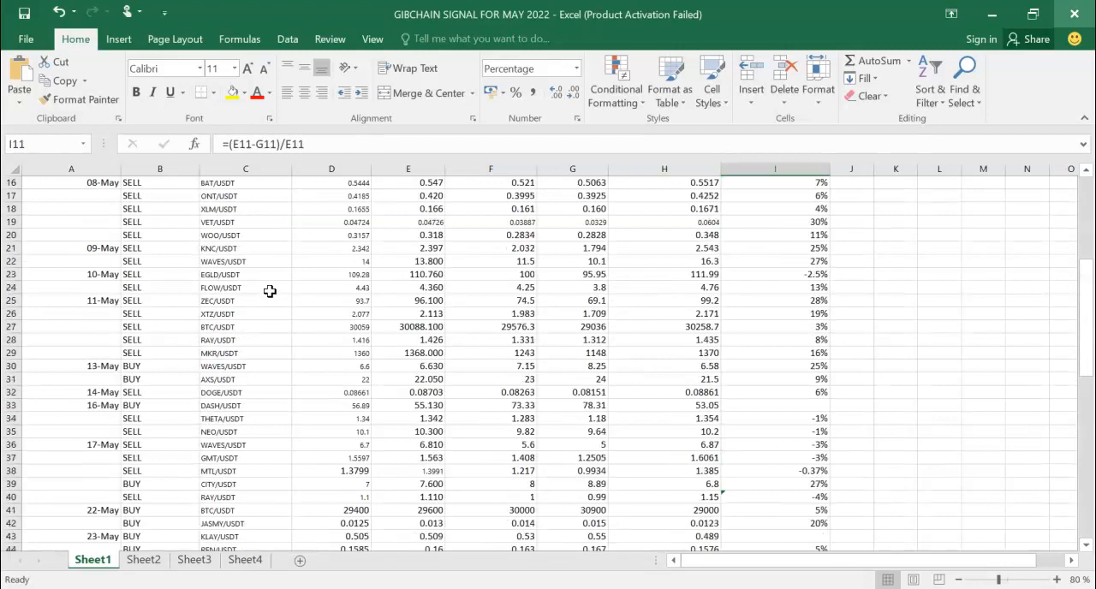
scroll("up", 3)
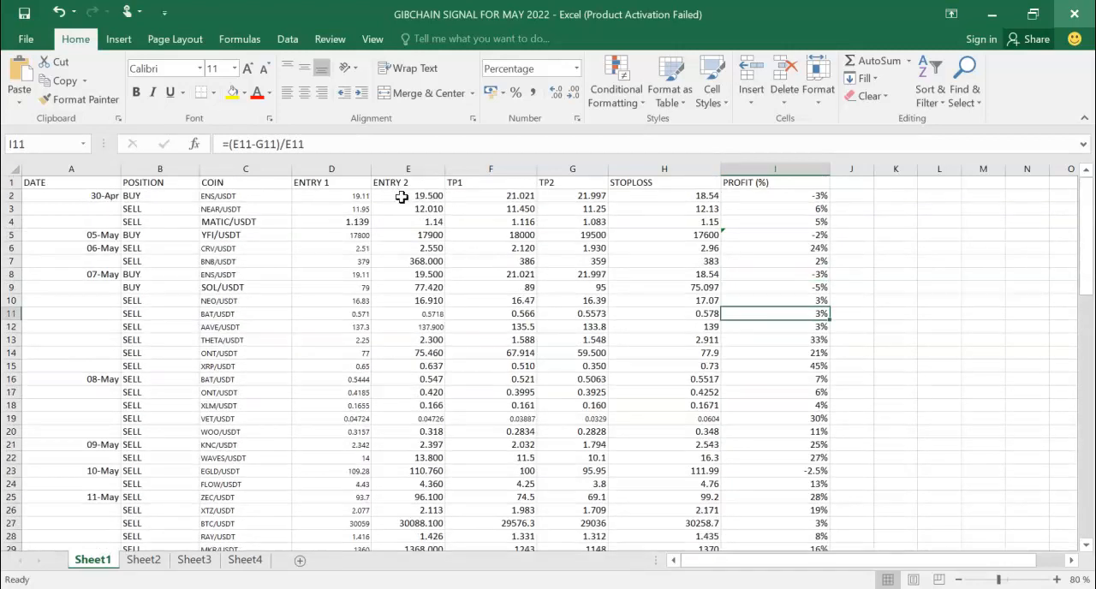
mouse_move(543, 201)
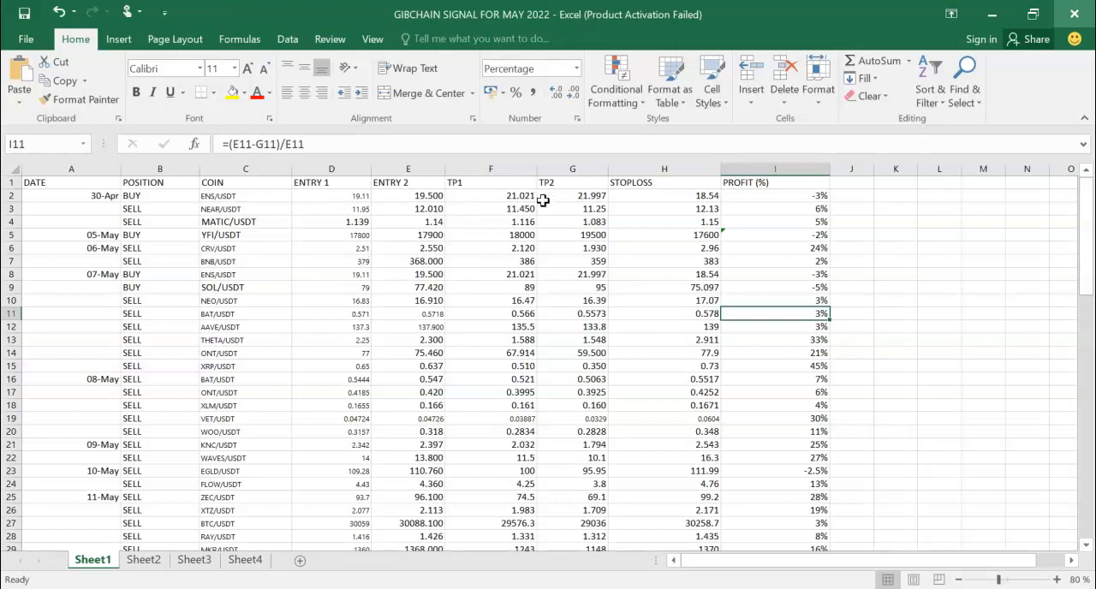
mouse_move(674, 214)
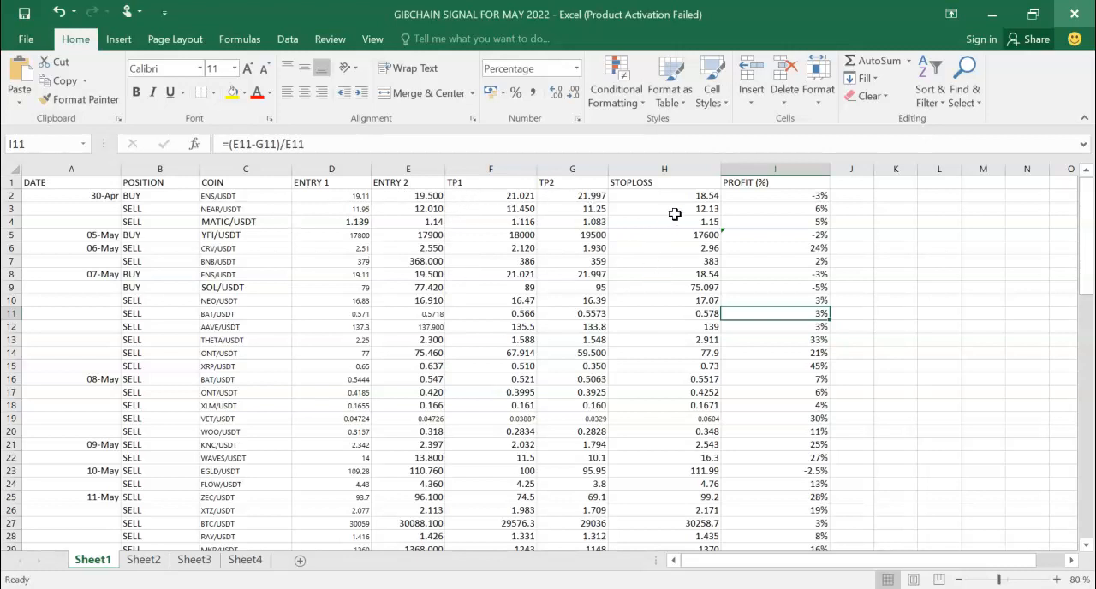
mouse_move(765, 204)
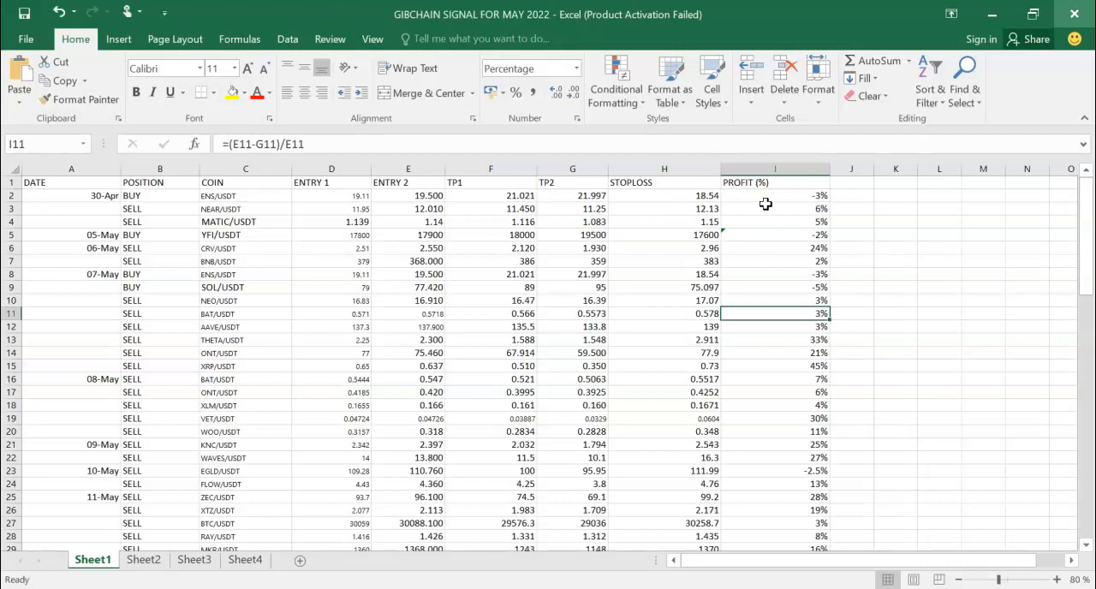
left_click(776, 221)
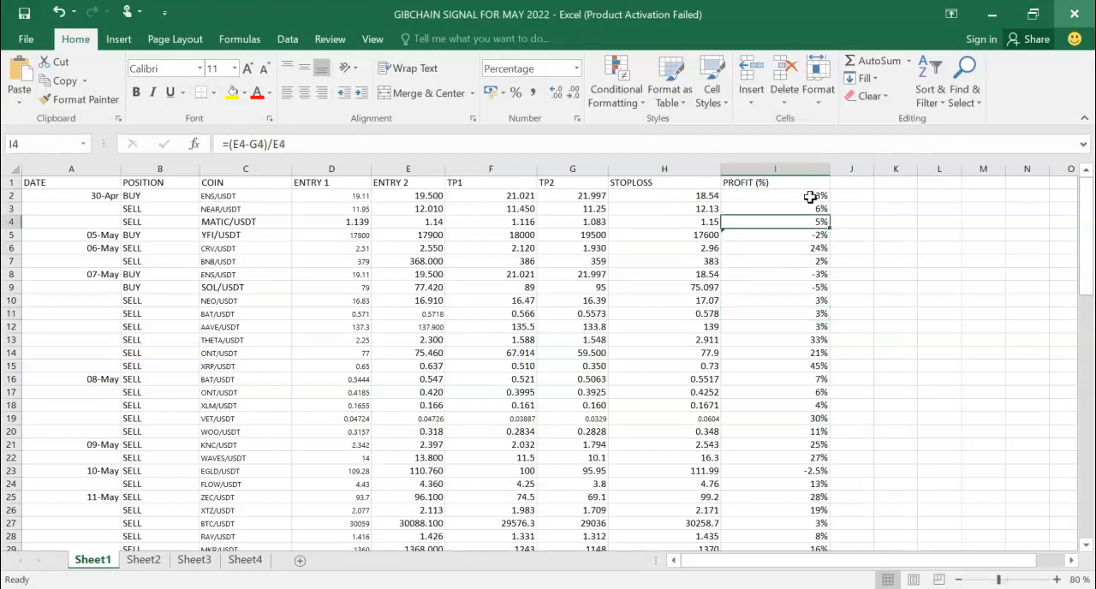
left_click(775, 195)
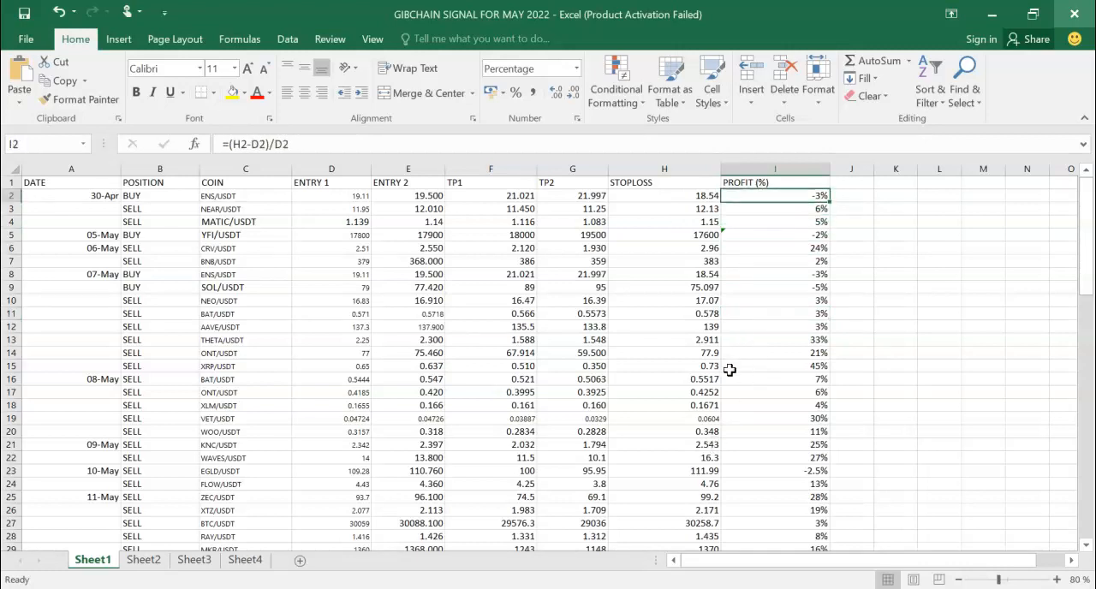
scroll("down", 3)
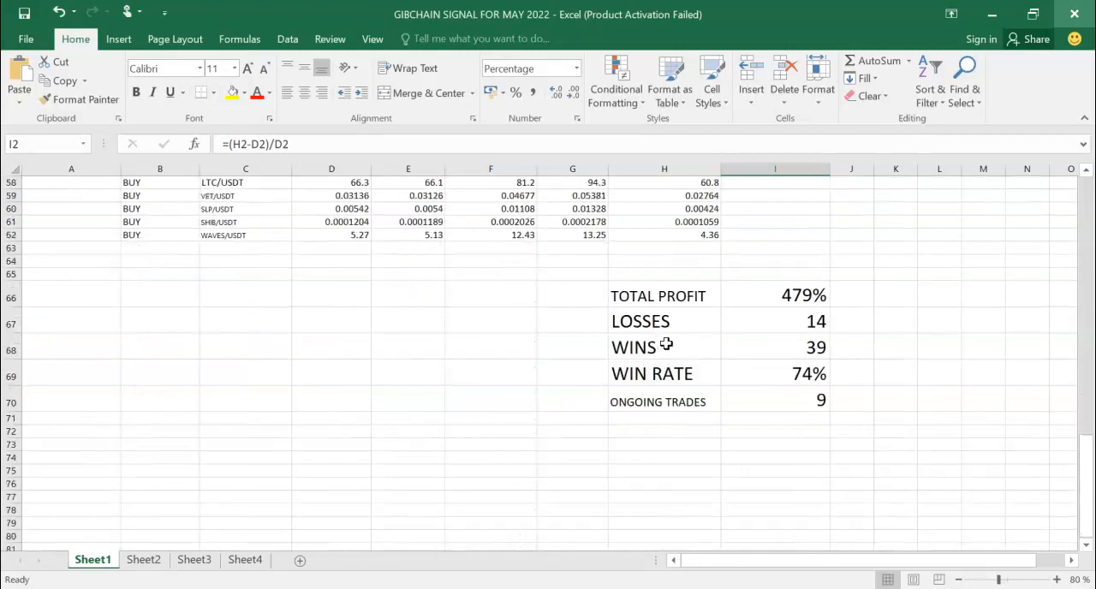
left_click_drag(664, 321, 664, 373)
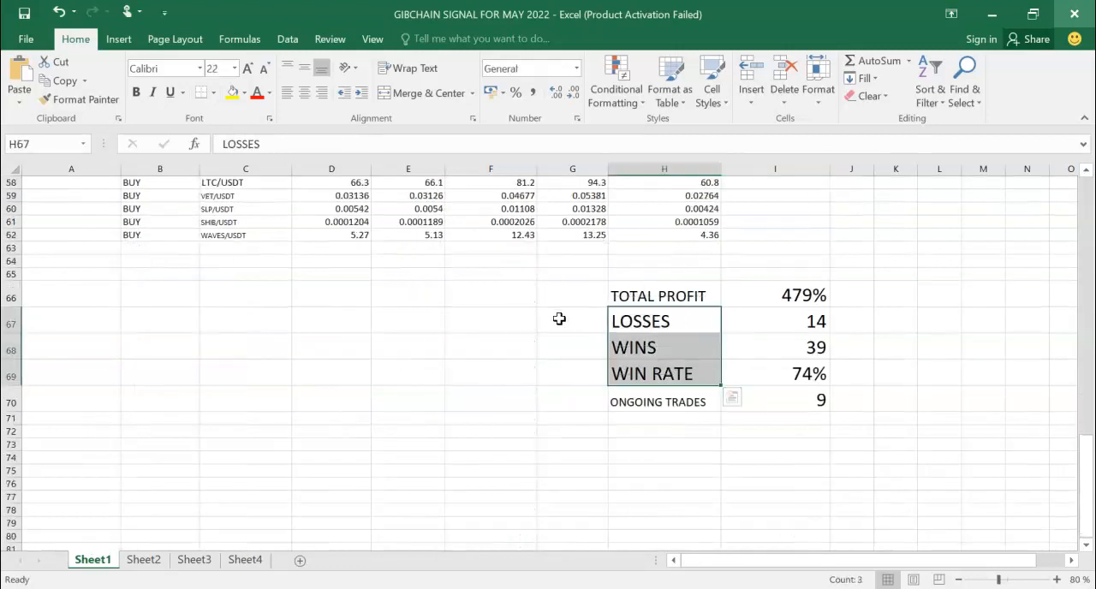
left_click(664, 295)
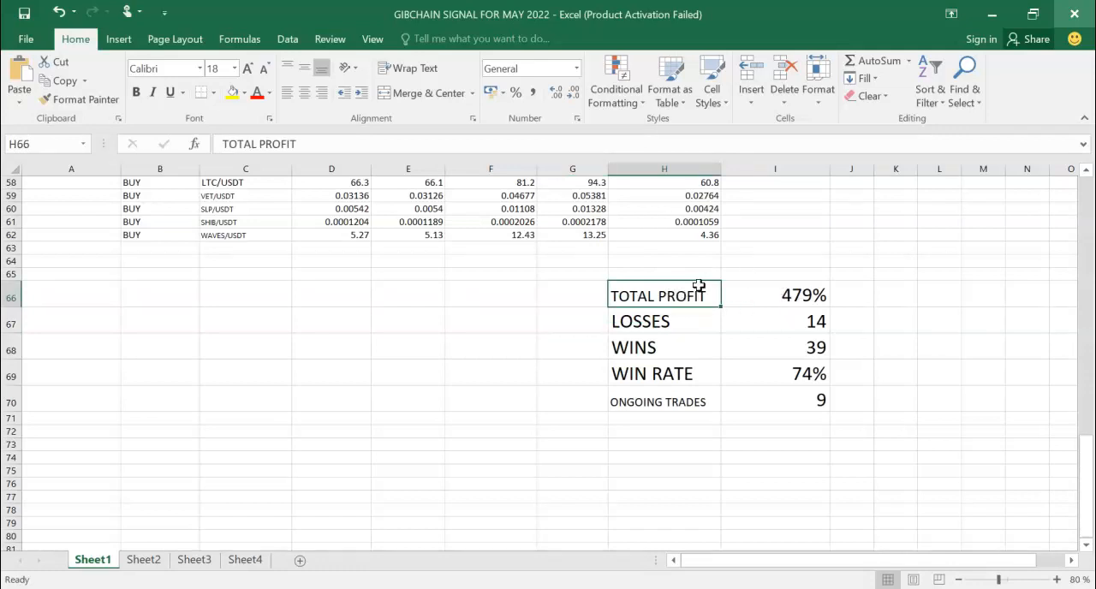
mouse_move(707, 230)
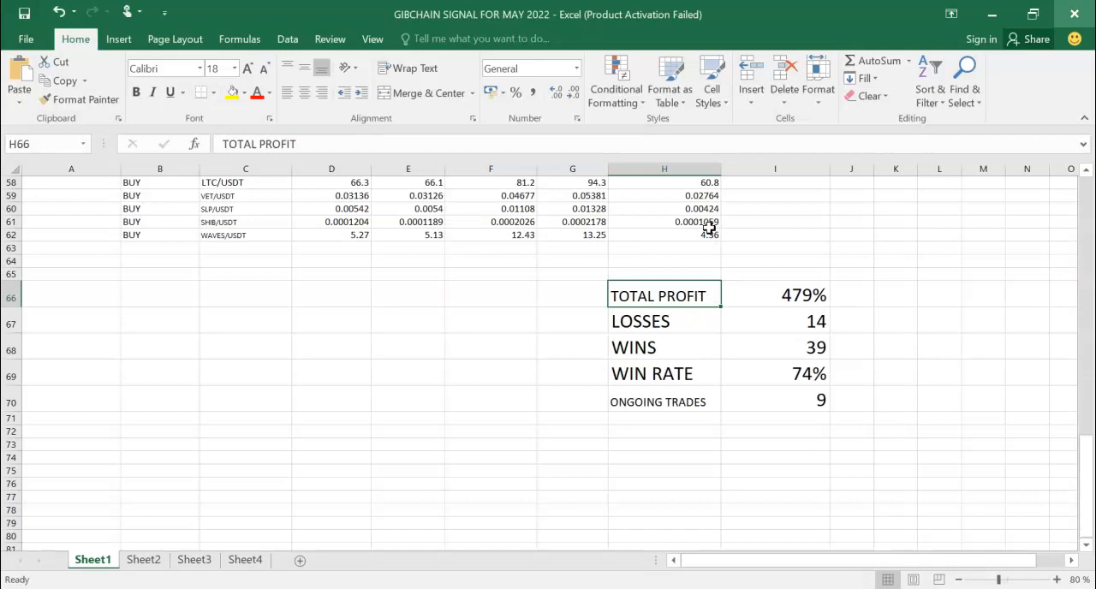
mouse_move(518, 283)
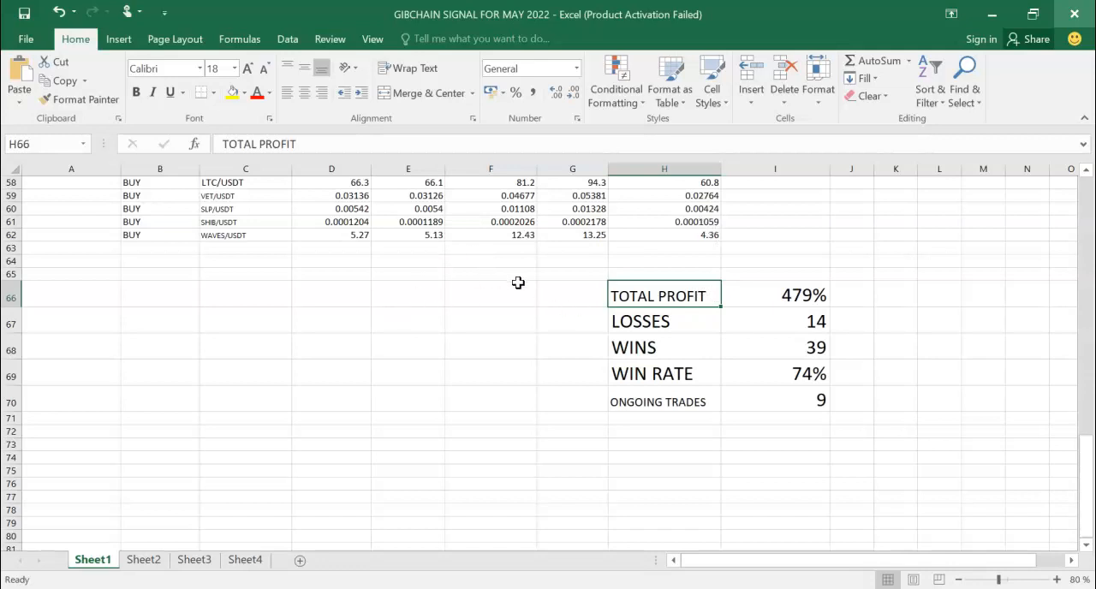
mouse_move(801, 323)
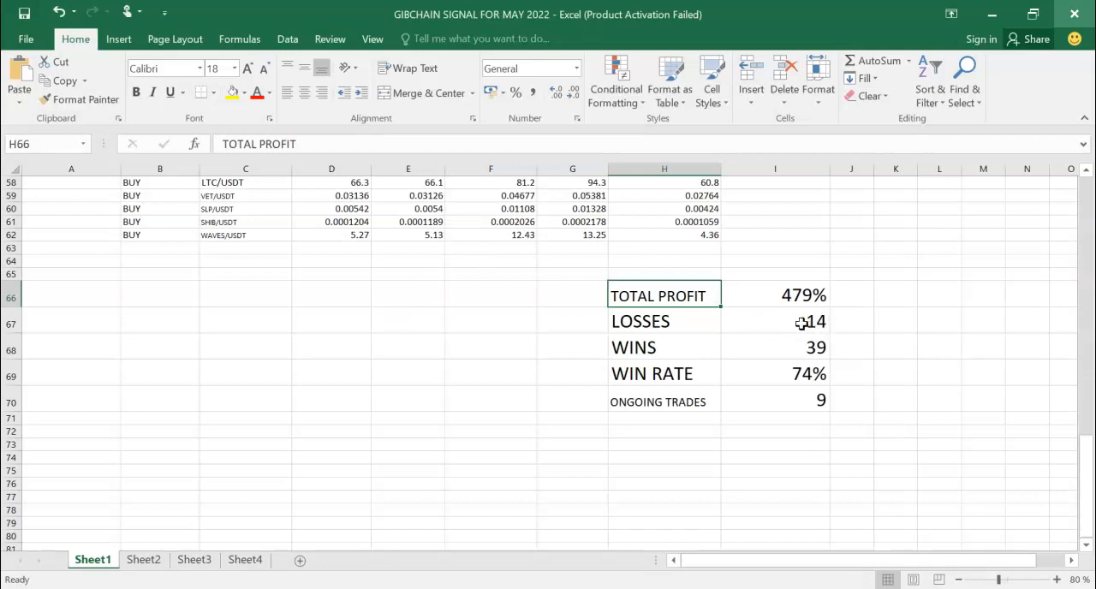
mouse_move(796, 336)
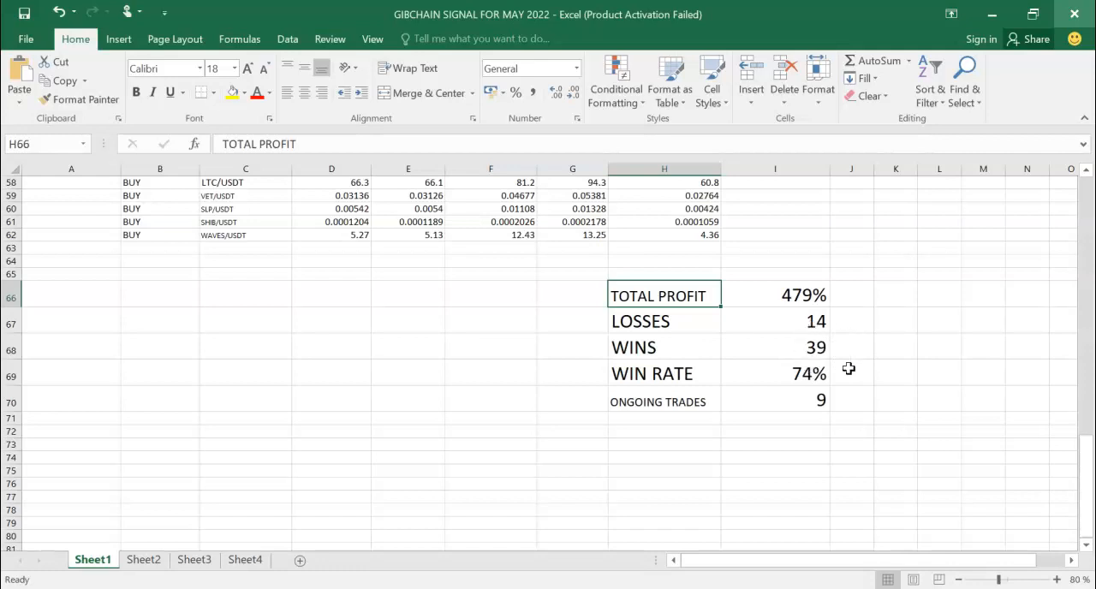
mouse_move(788, 373)
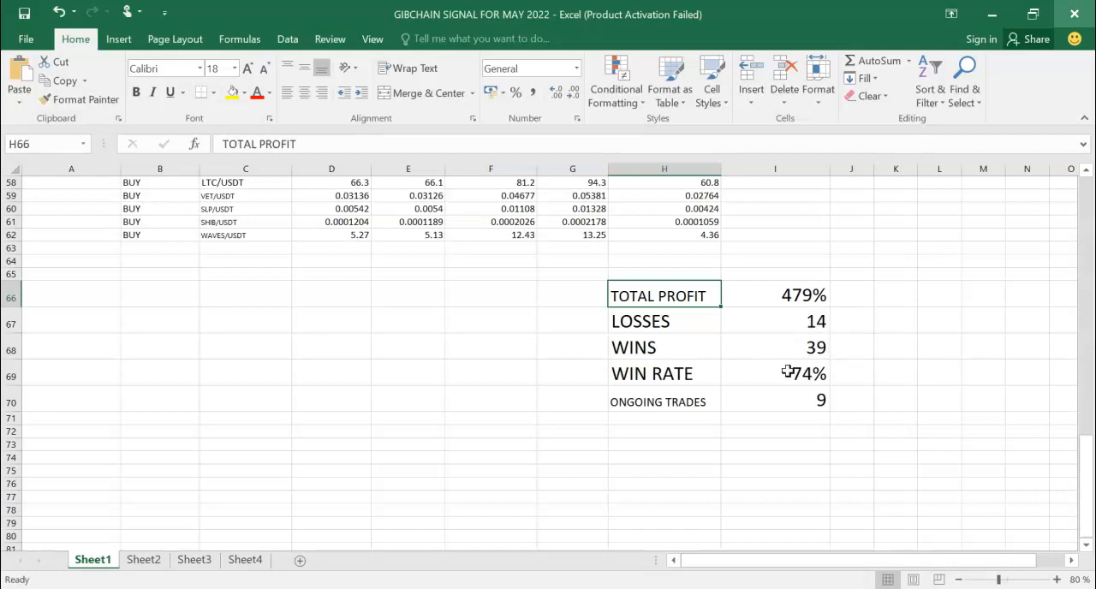
mouse_move(772, 337)
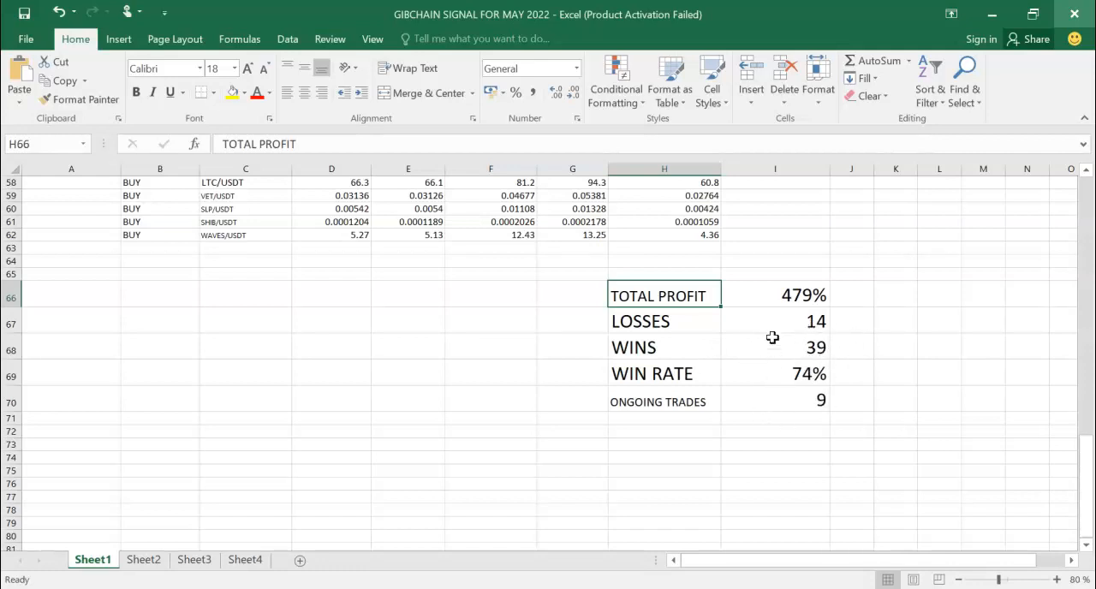
mouse_move(764, 319)
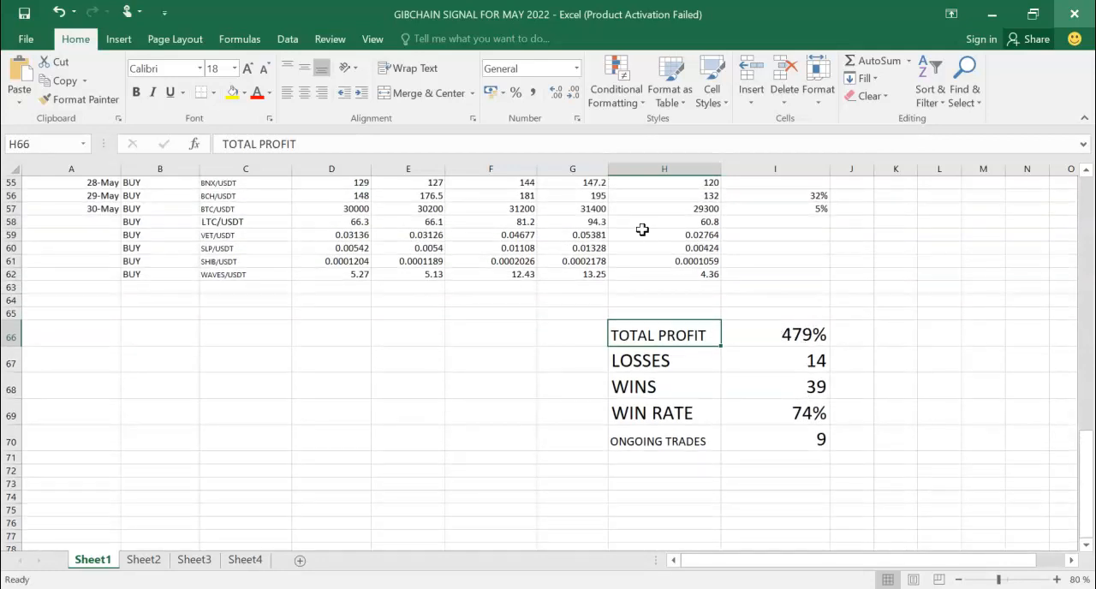
mouse_move(757, 237)
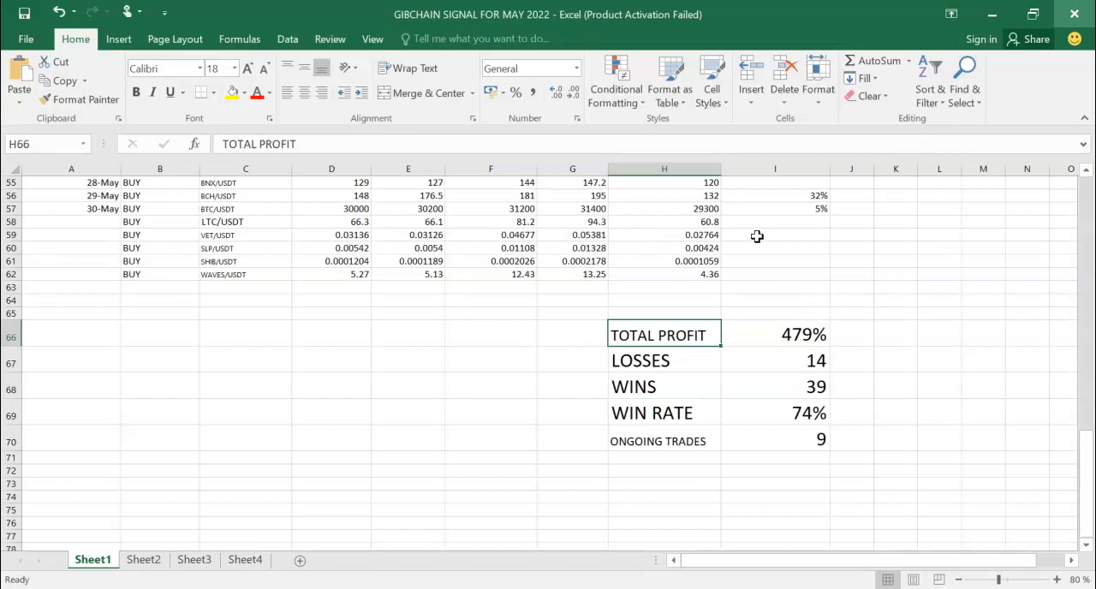
mouse_move(707, 240)
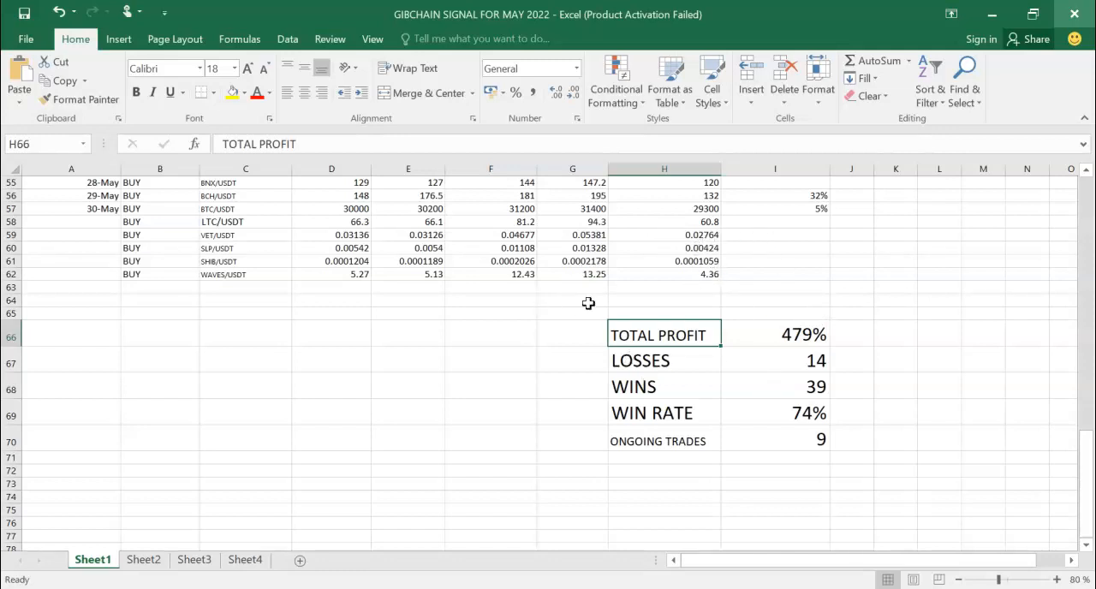
Scroll the GIBCHAIN SIGNAL chat to the XRP/USDT short (entries 0.650–0.637, stop-loss 0.733).
scroll("up", 3)
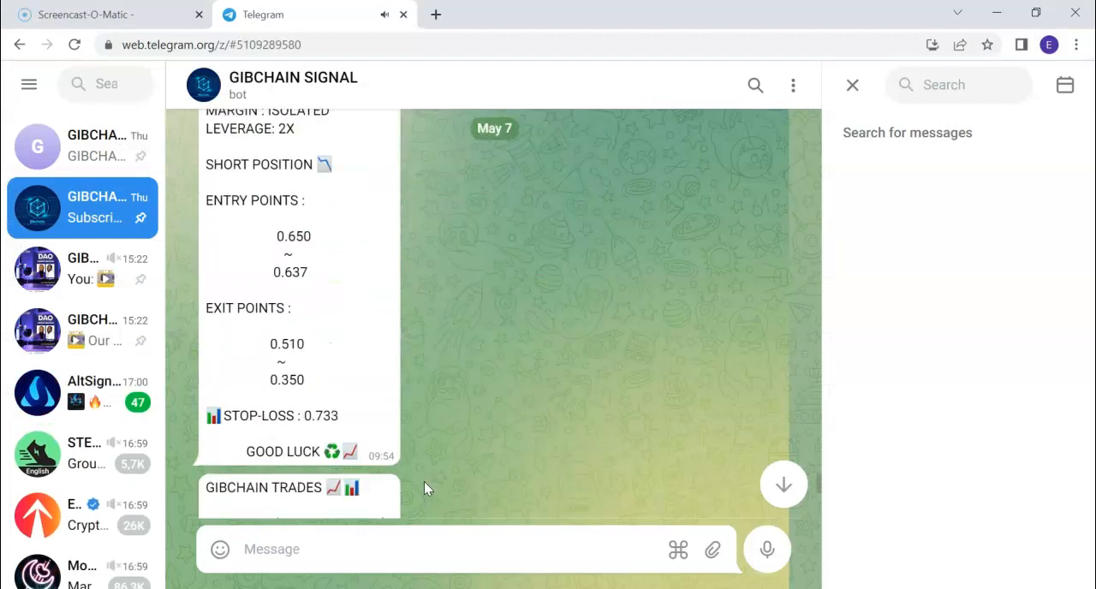
scroll("down", 3)
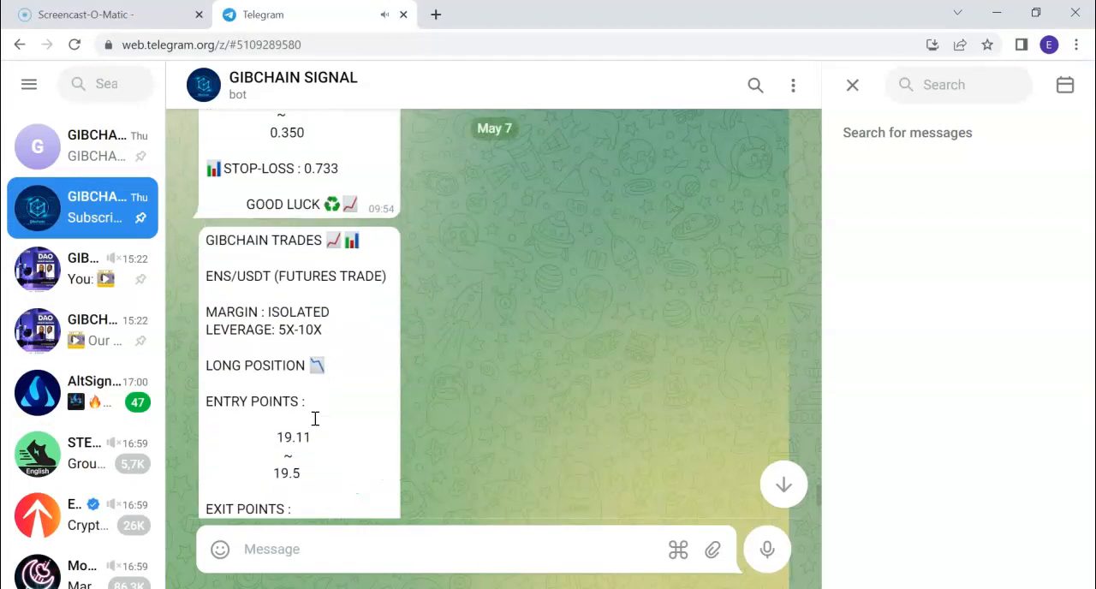
scroll("up", 3)
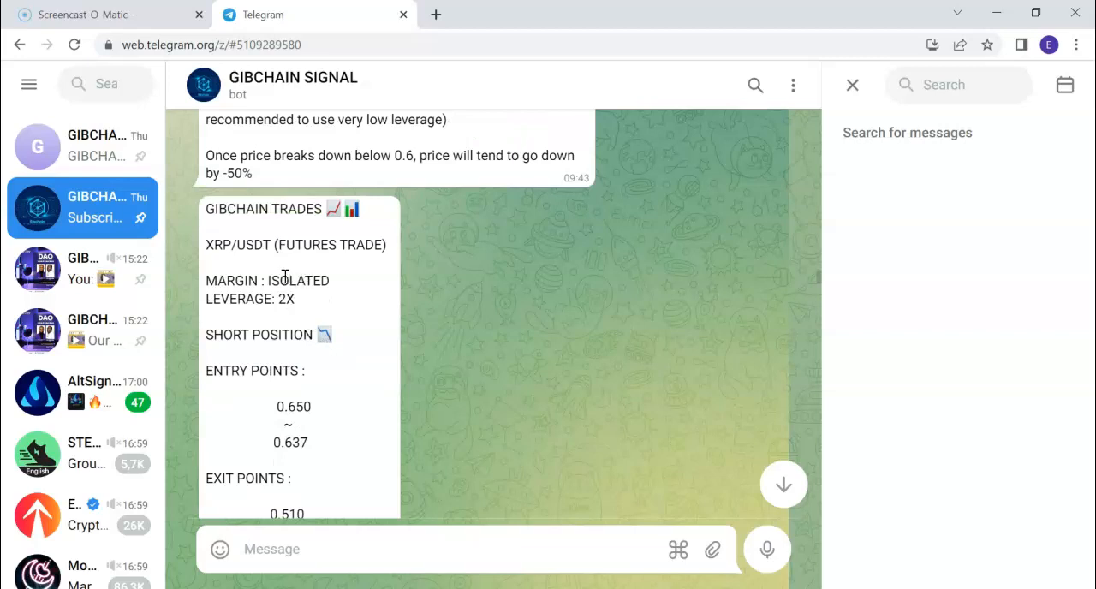
scroll("down", 3)
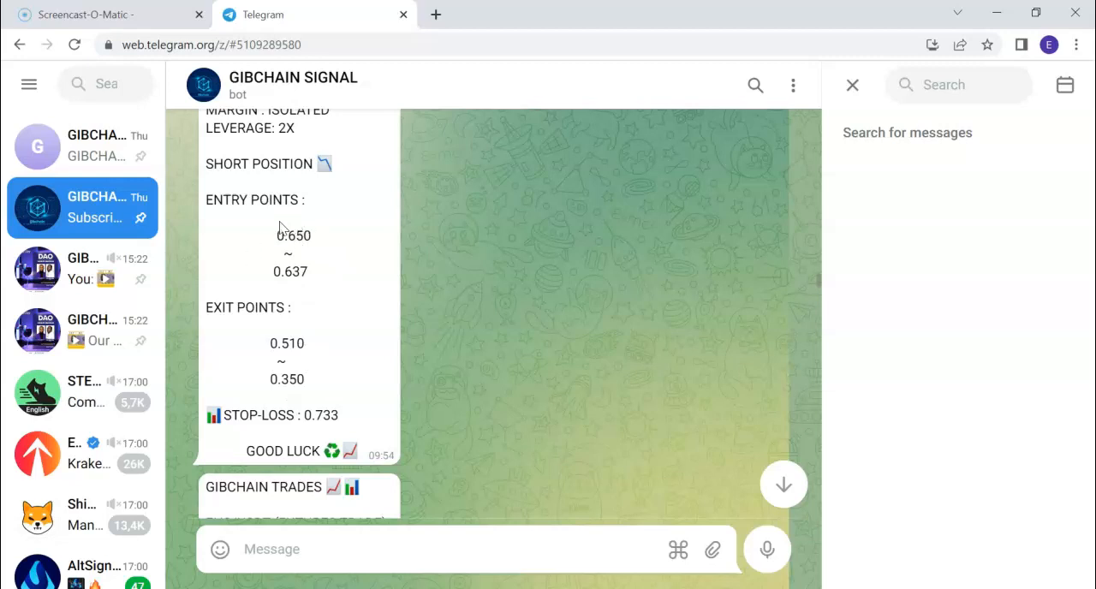
mouse_move(292, 408)
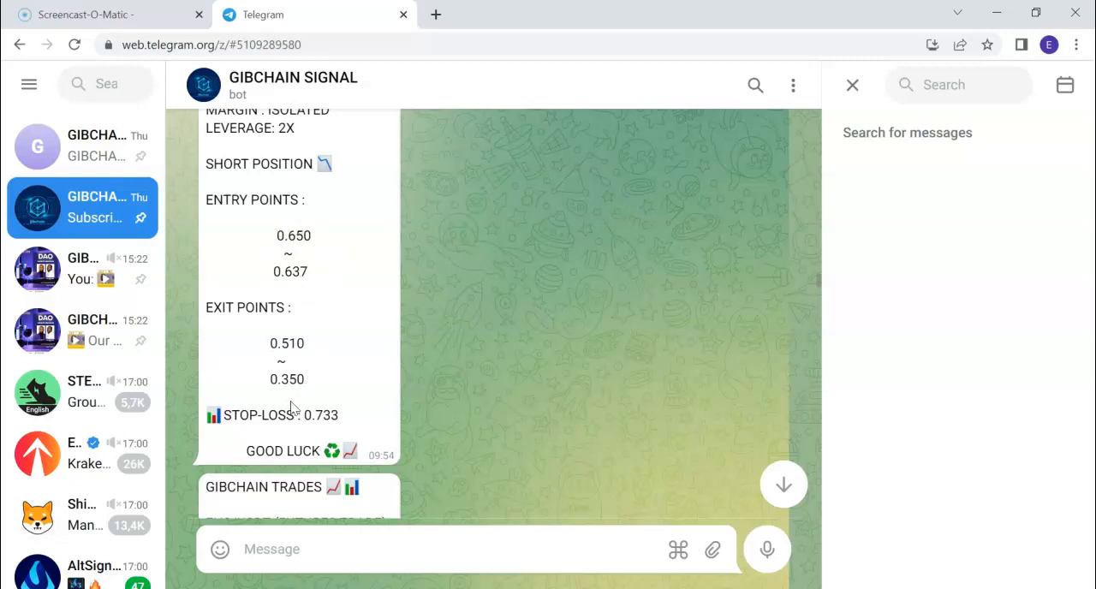
mouse_move(311, 397)
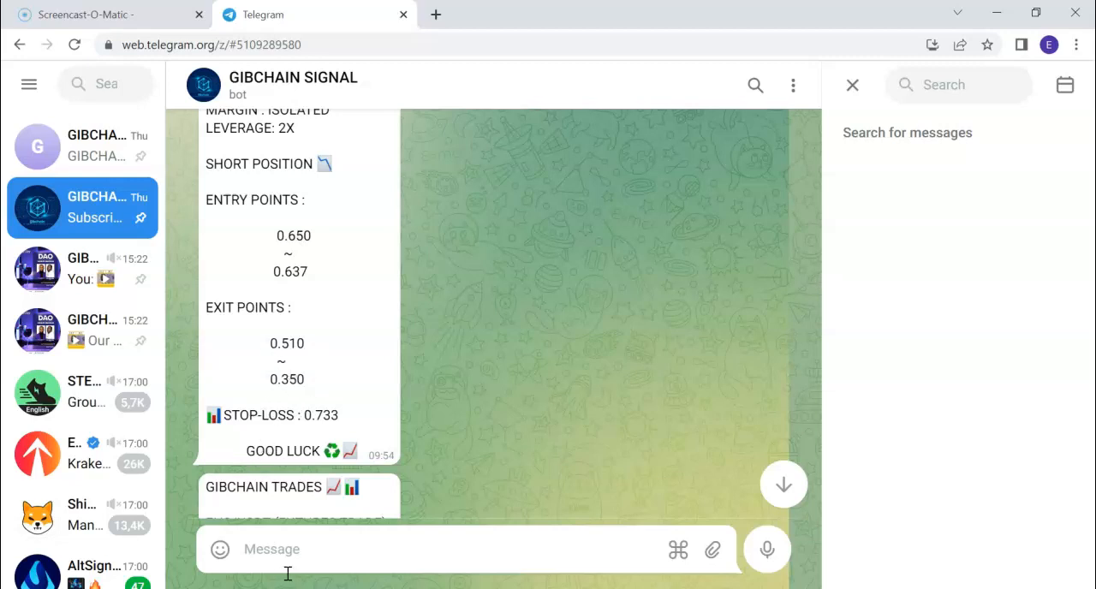
mouse_move(414, 437)
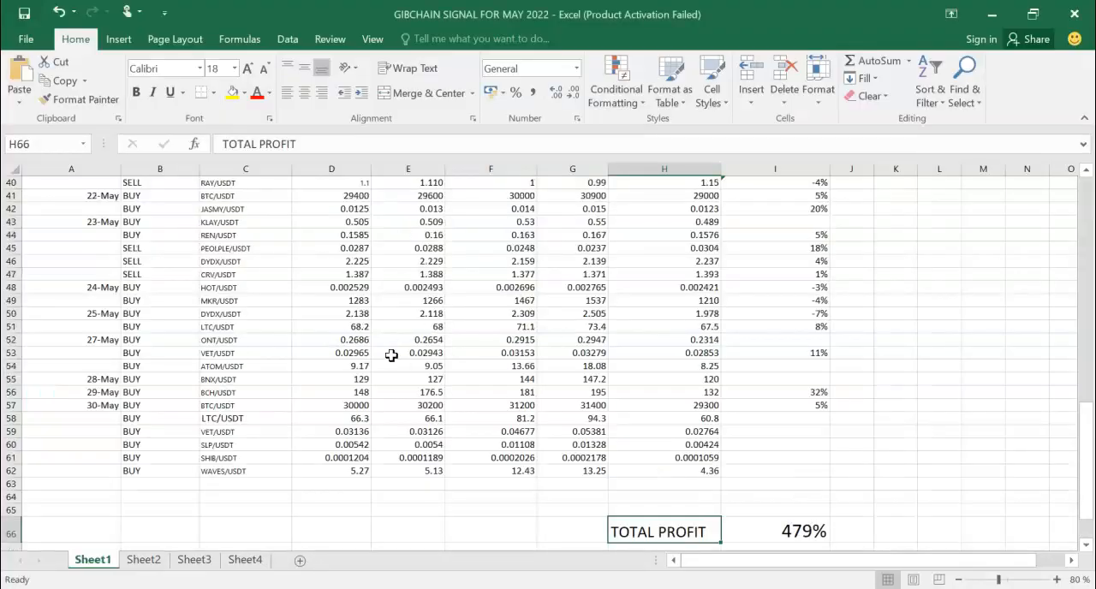
Compare the XRP/USDT row's 0.510 take-profit and 45% profit against the signal.
scroll("up", 3)
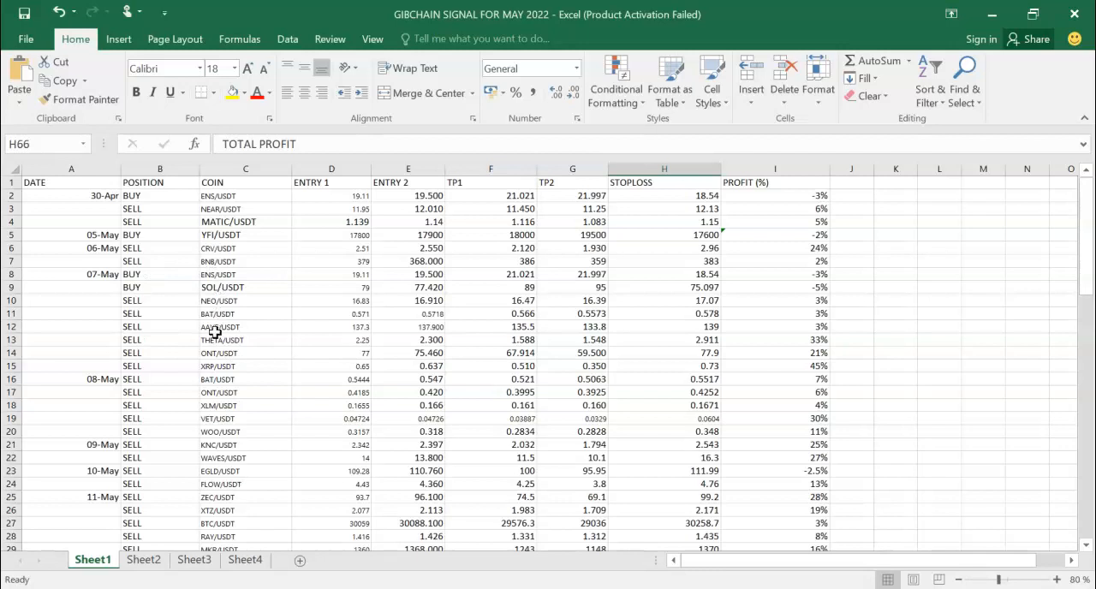
left_click(246, 366)
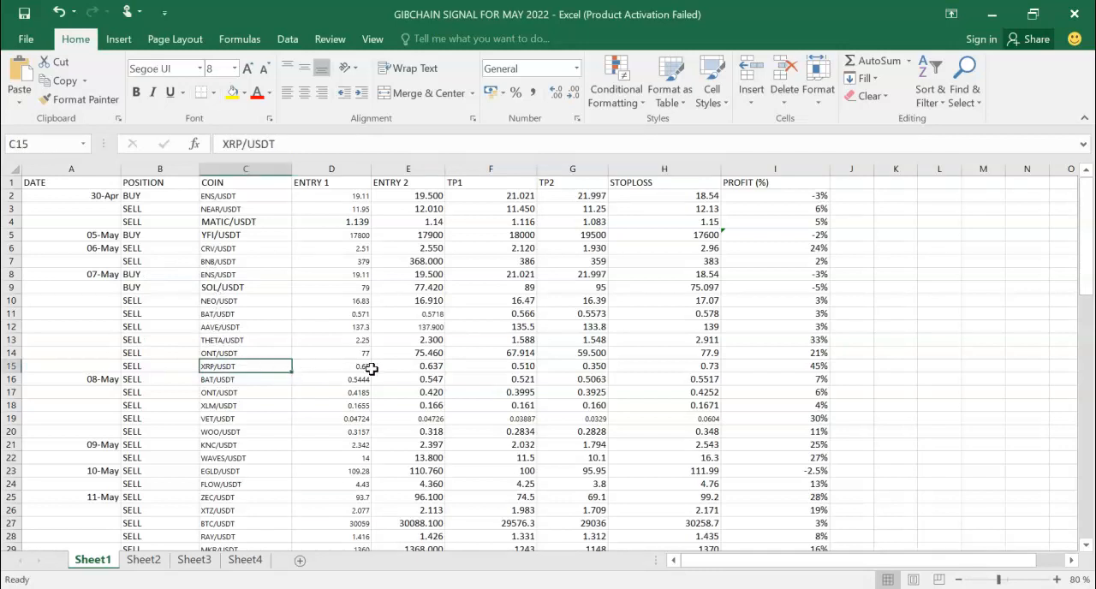
left_click(491, 366)
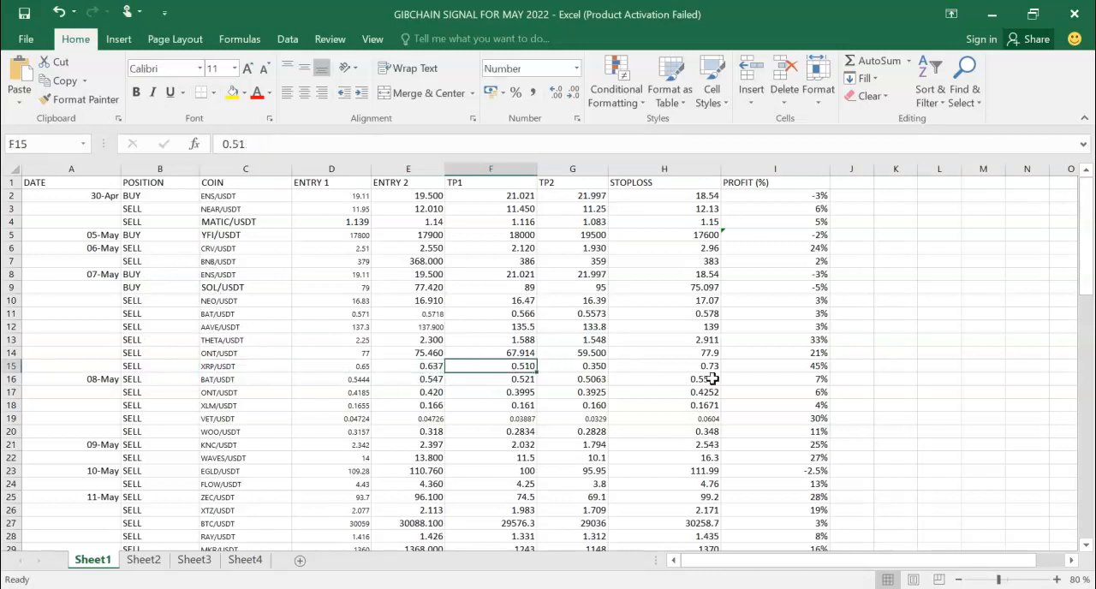
left_click(774, 366)
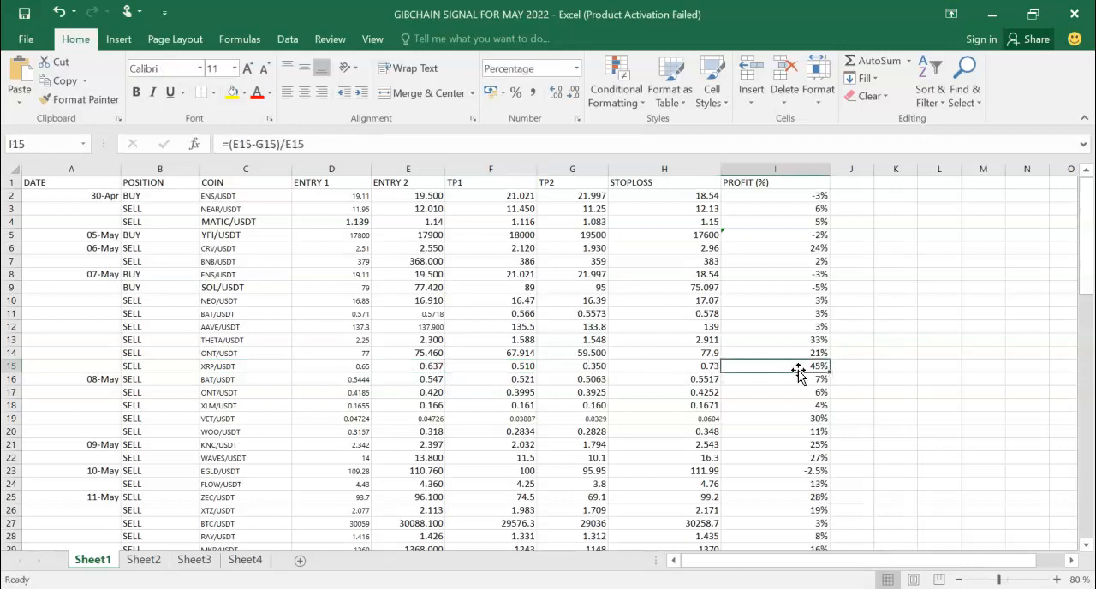
mouse_move(220, 393)
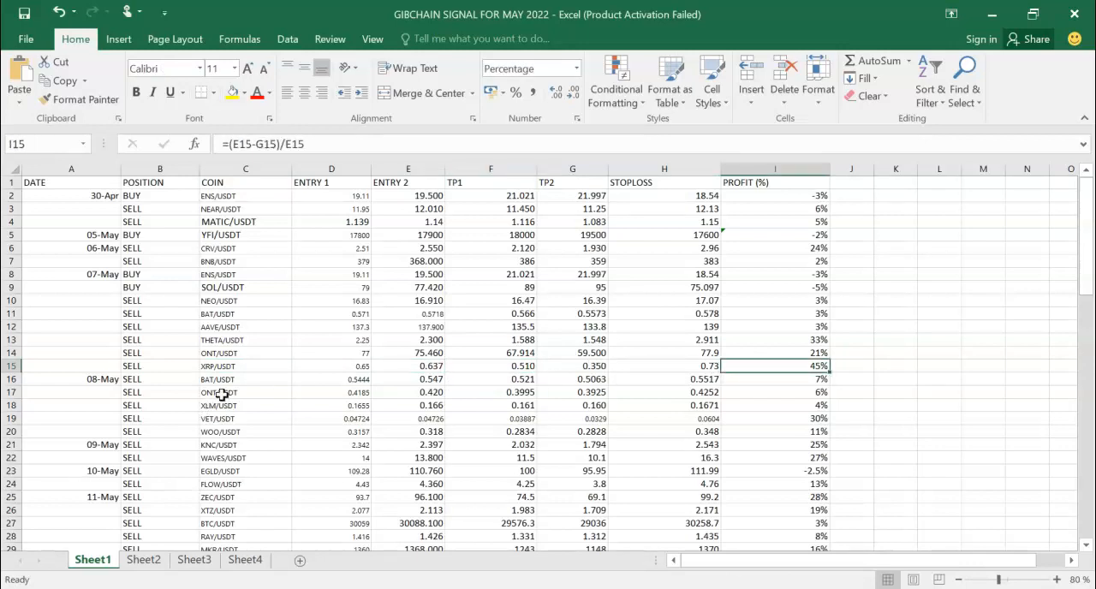
mouse_move(299, 388)
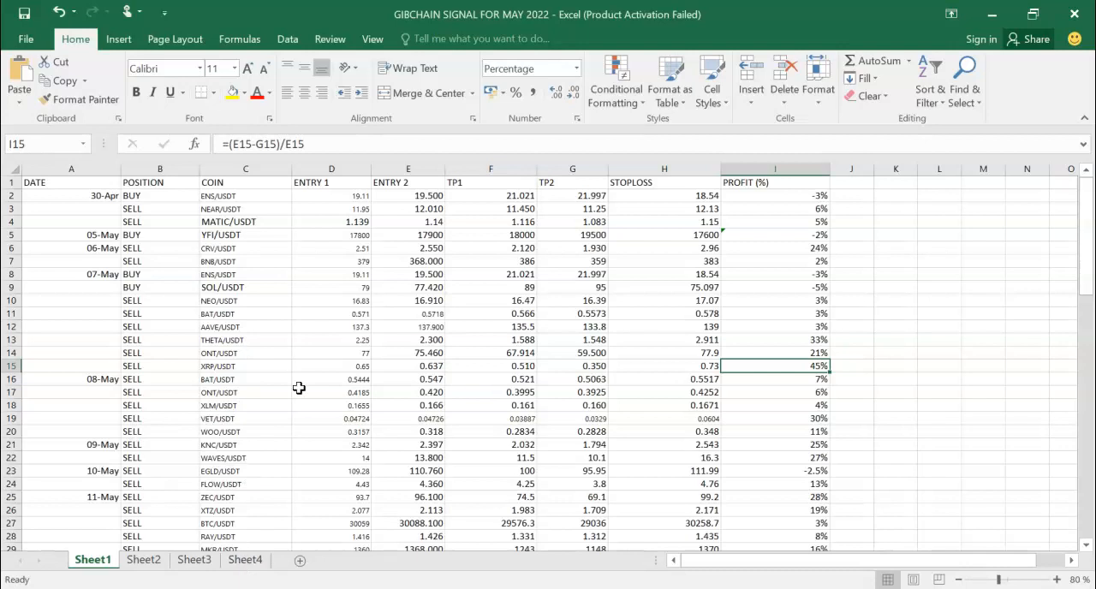
mouse_move(706, 366)
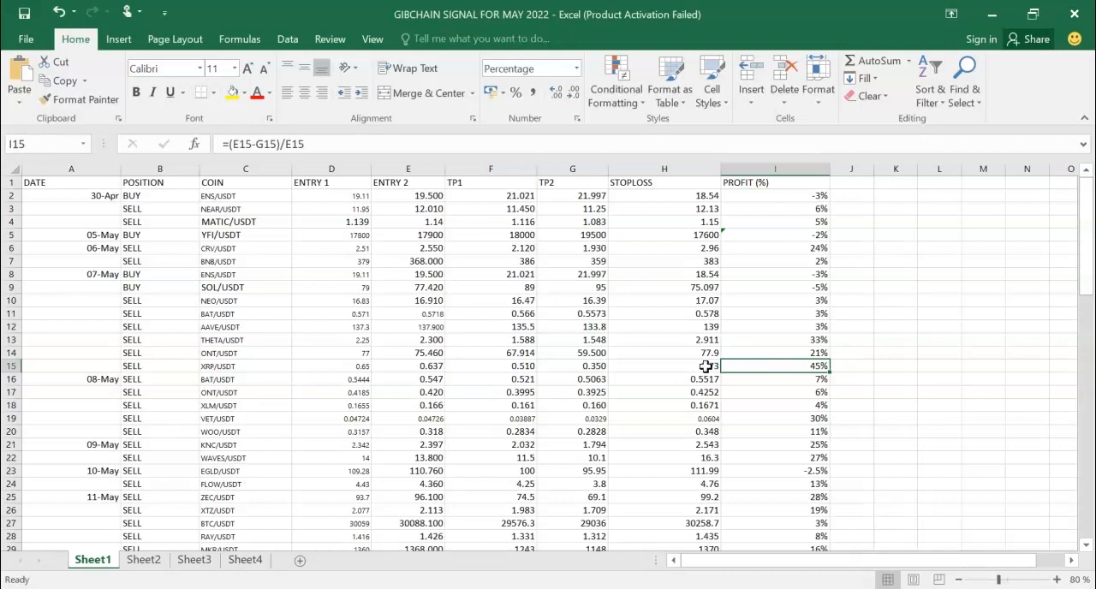
left_click(246, 353)
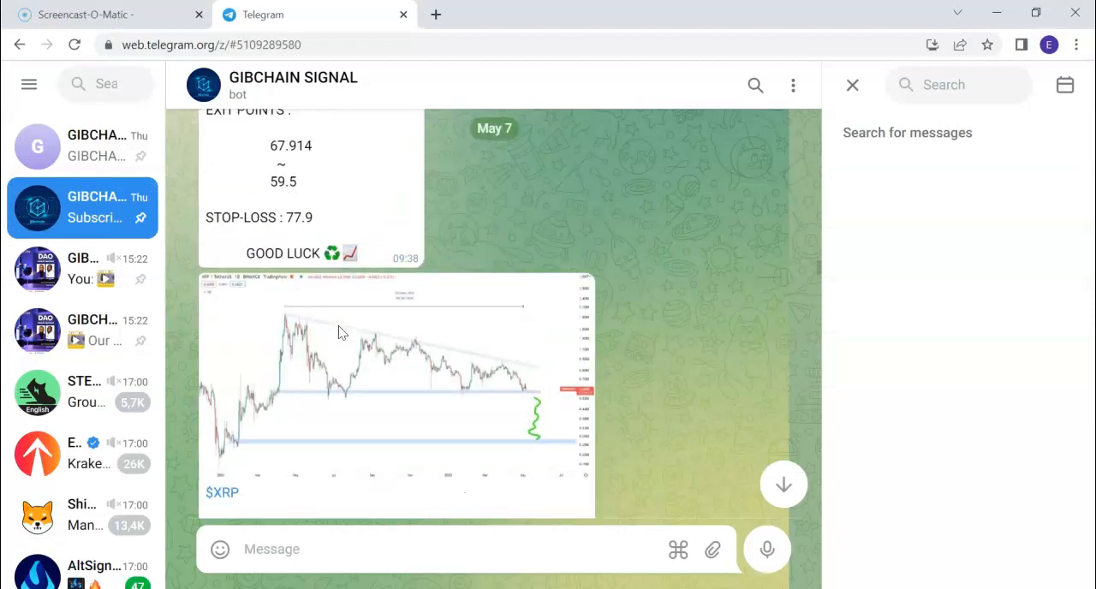
Review the May 7 LUNA, SOL and BAT/USDT signals, then return to the spreadsheet.
scroll("up", 3)
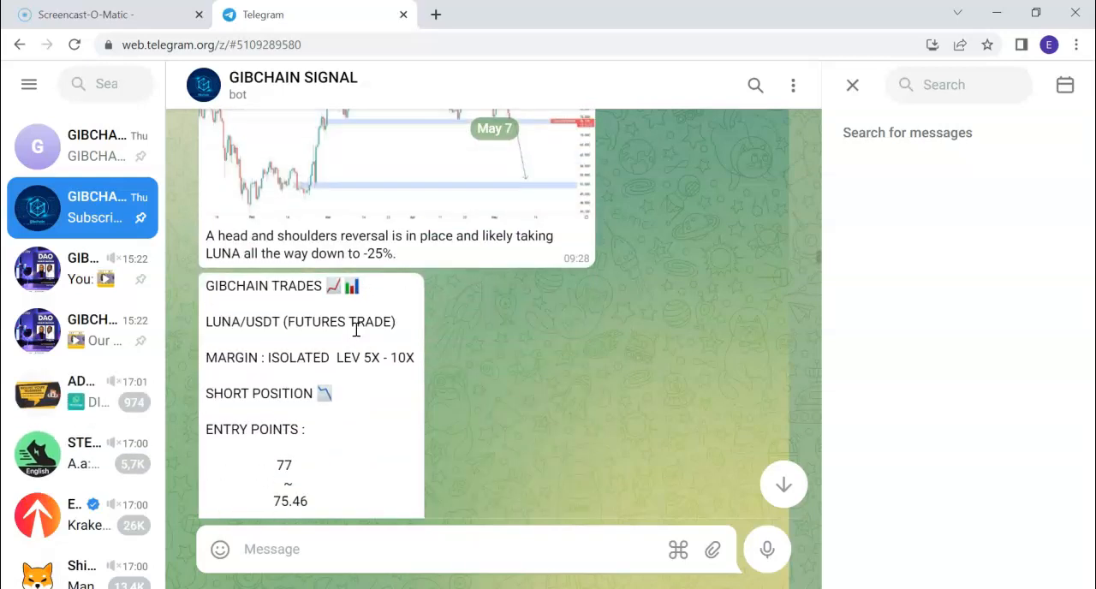
scroll("up", 3)
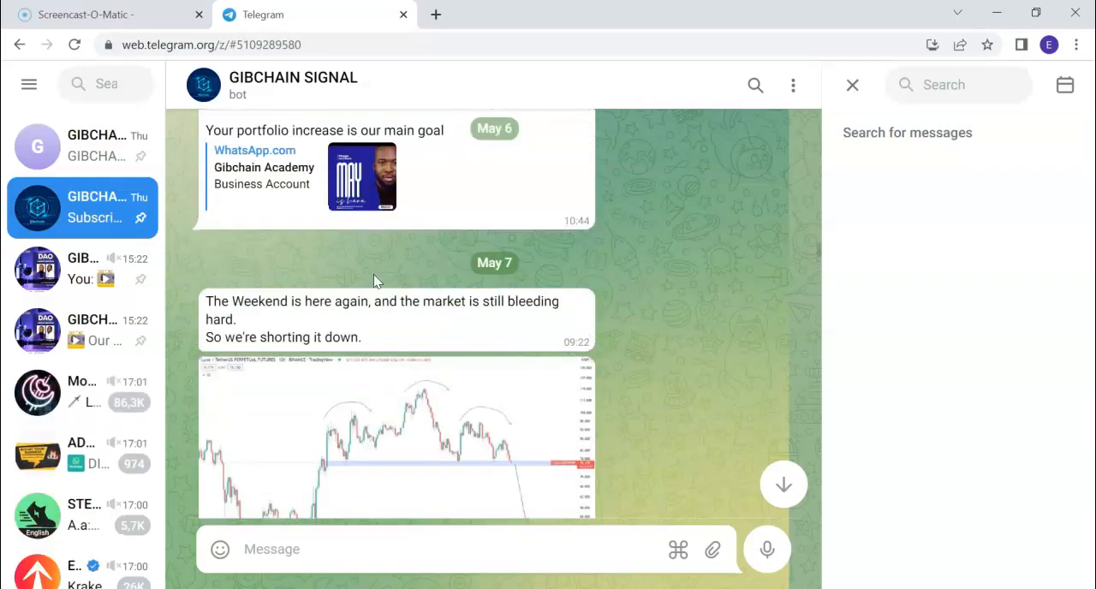
scroll("down", 3)
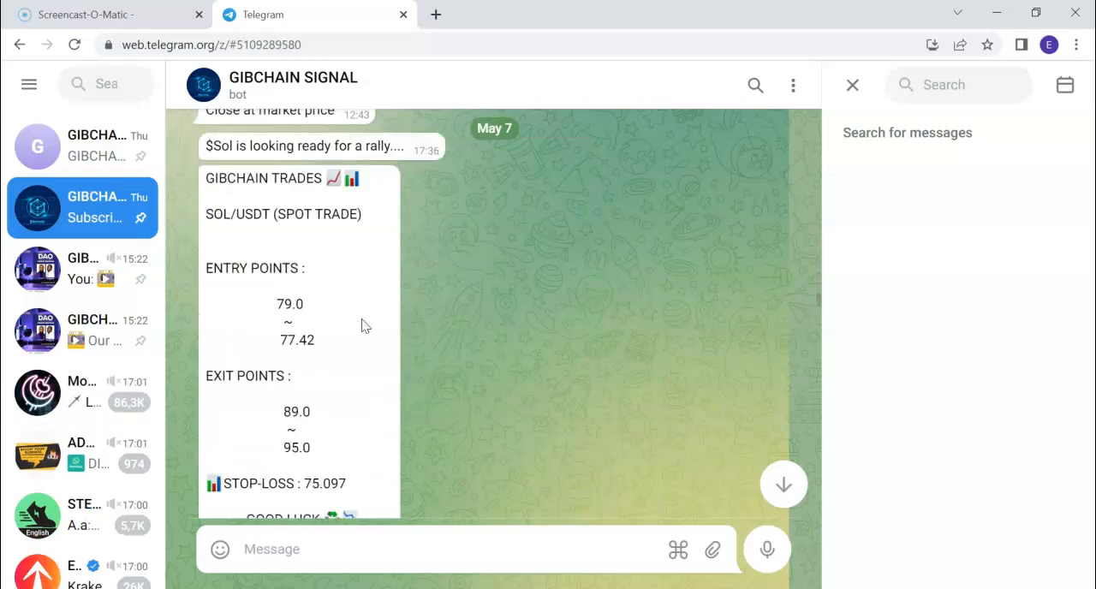
scroll("up", 3)
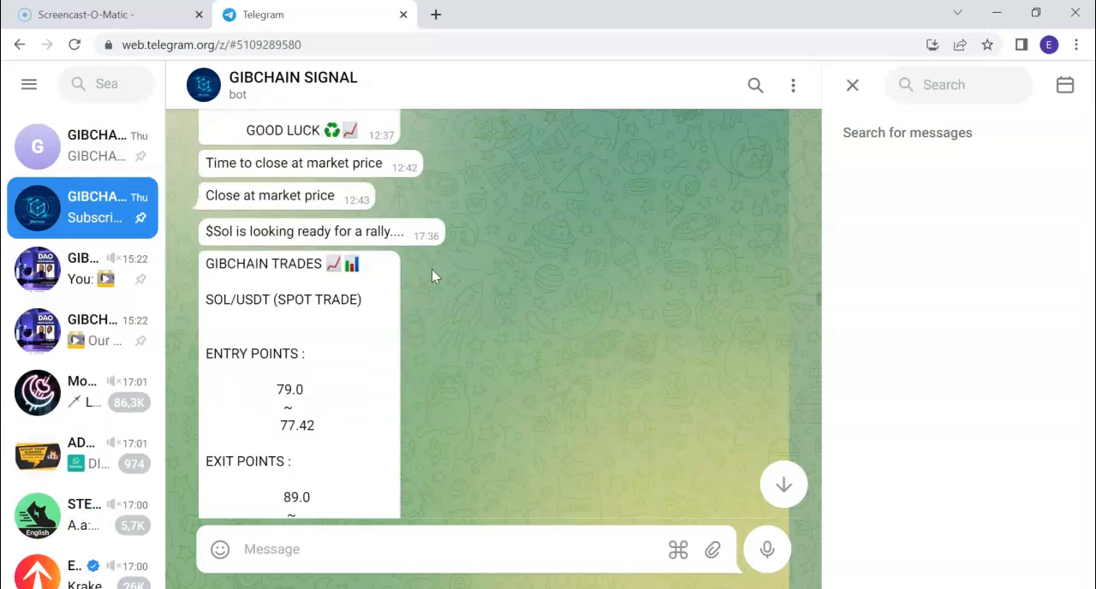
scroll("down", 3)
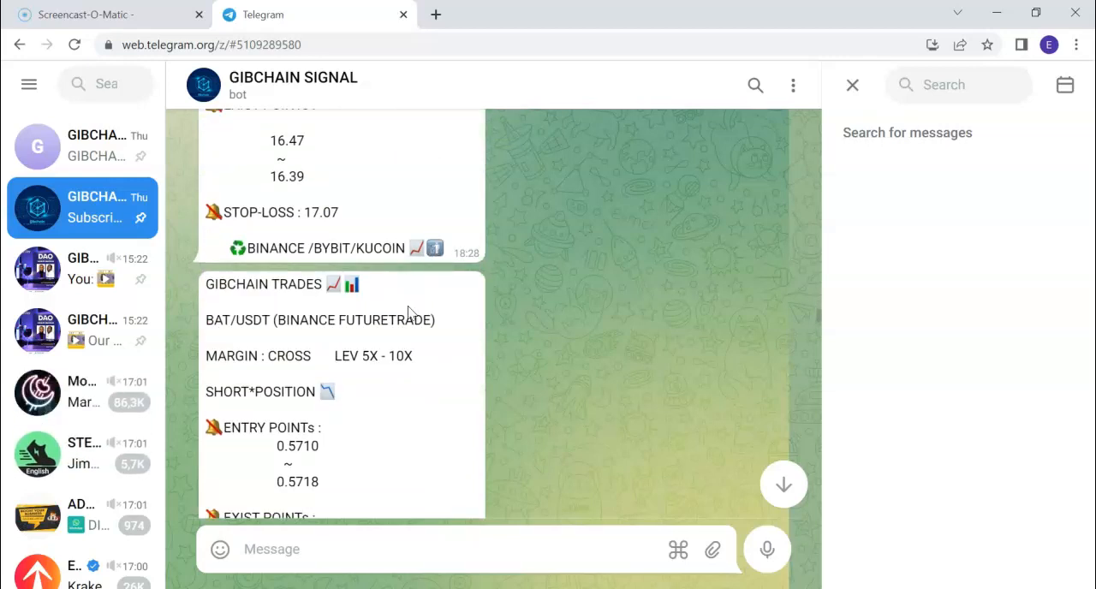
mouse_move(371, 243)
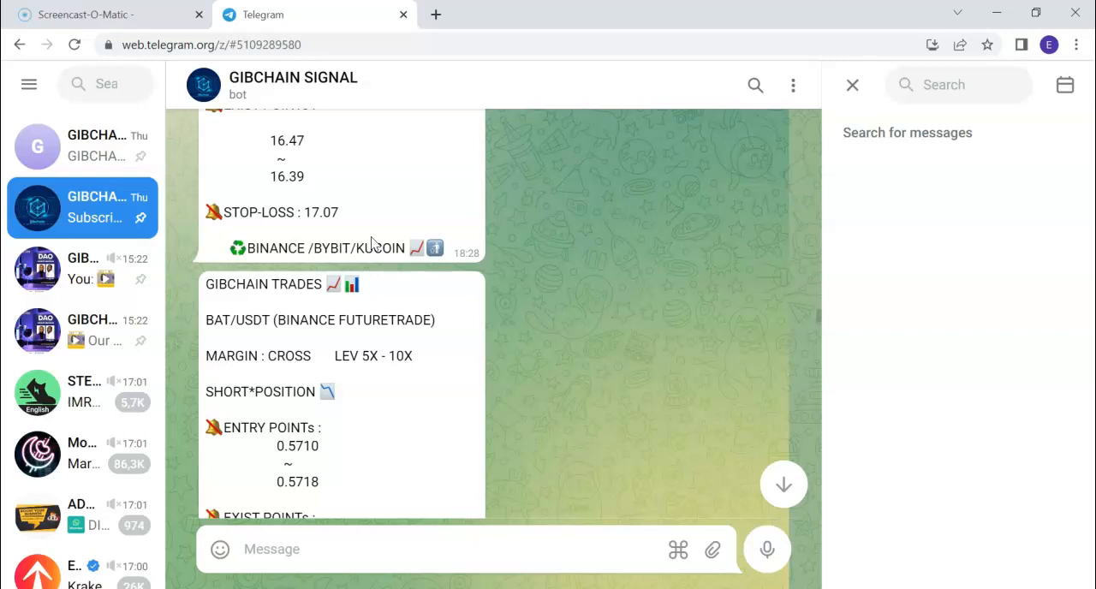
left_click(219, 549)
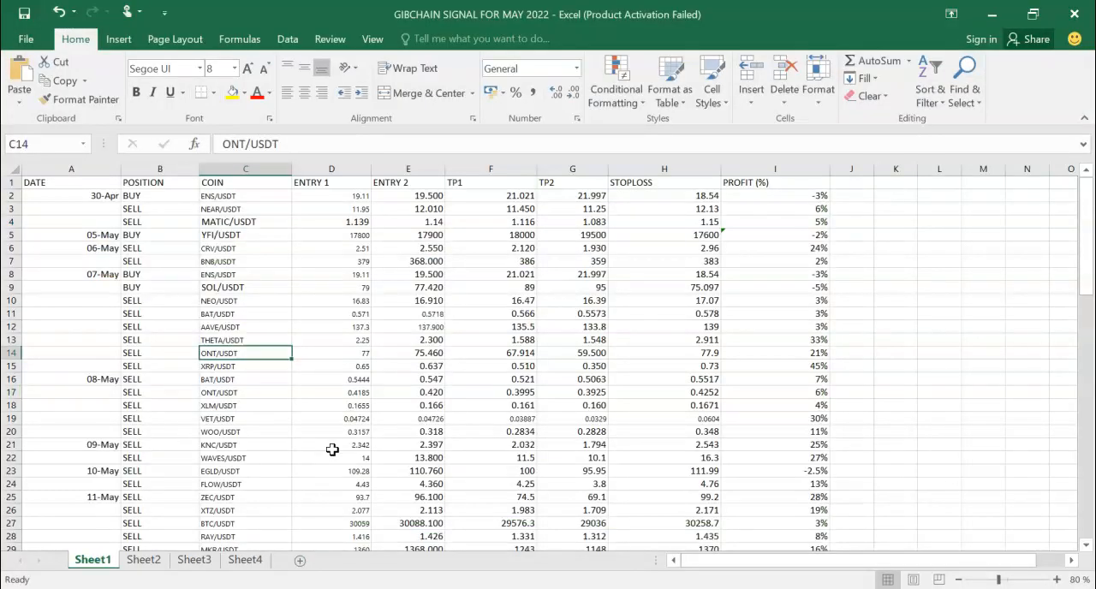
scroll("down", 3)
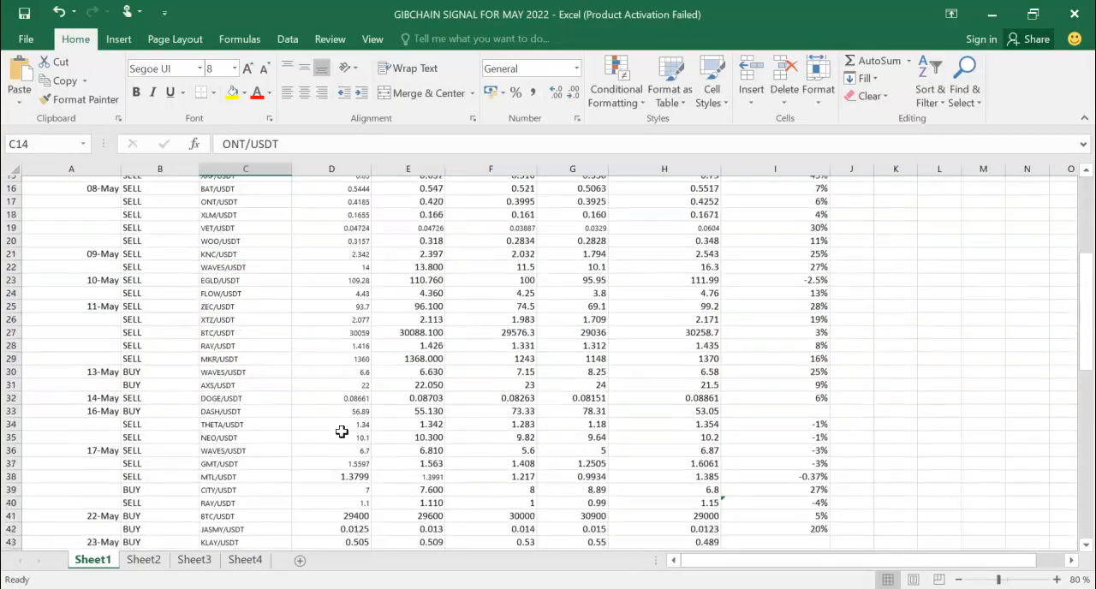
scroll("down", 3)
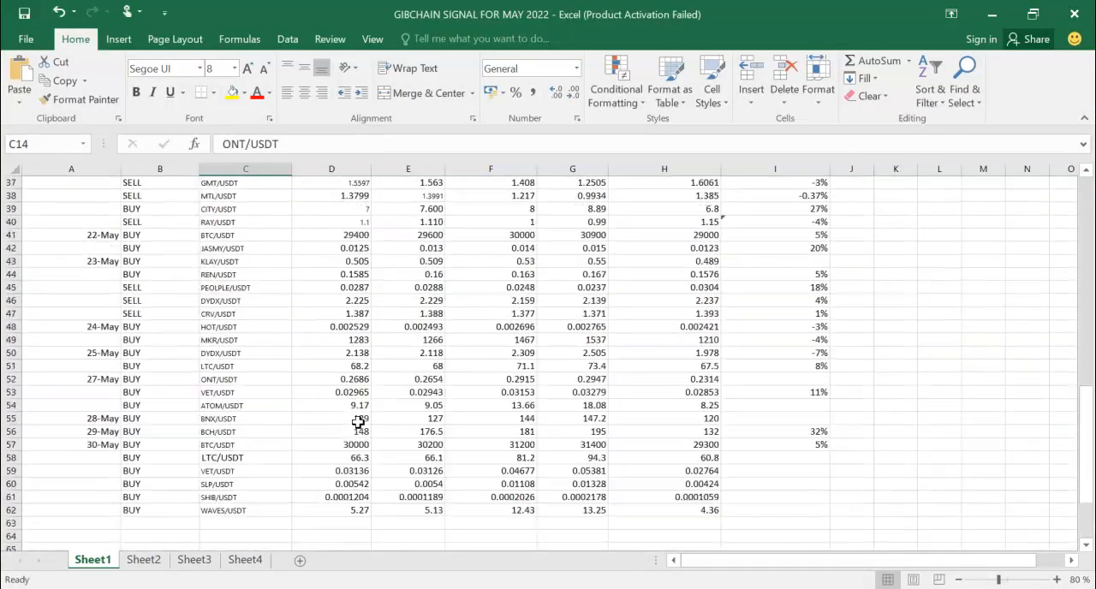
scroll("up", 3)
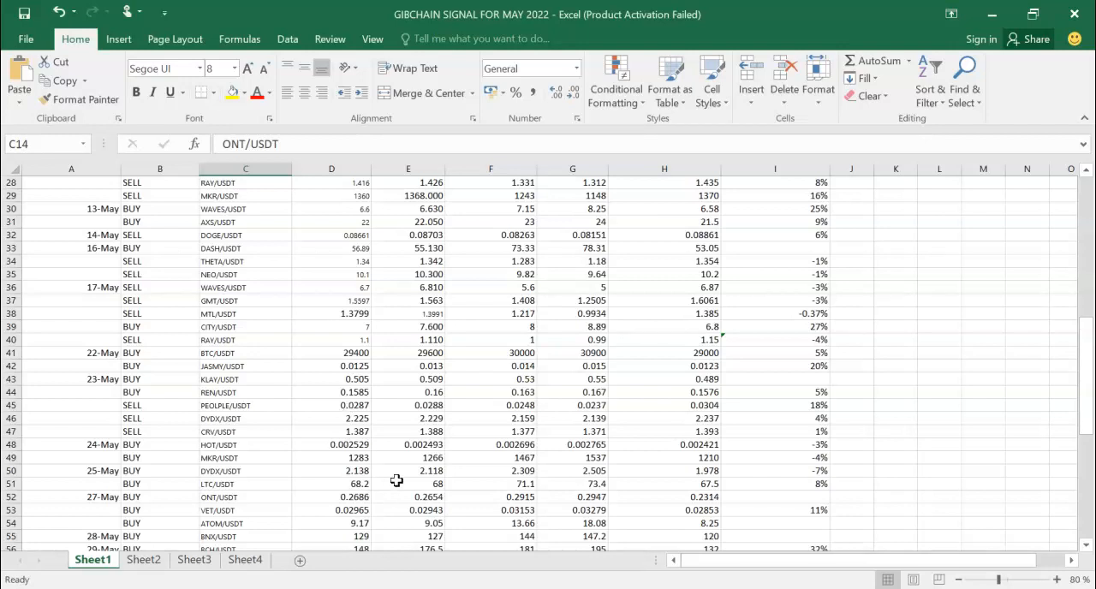
mouse_move(383, 336)
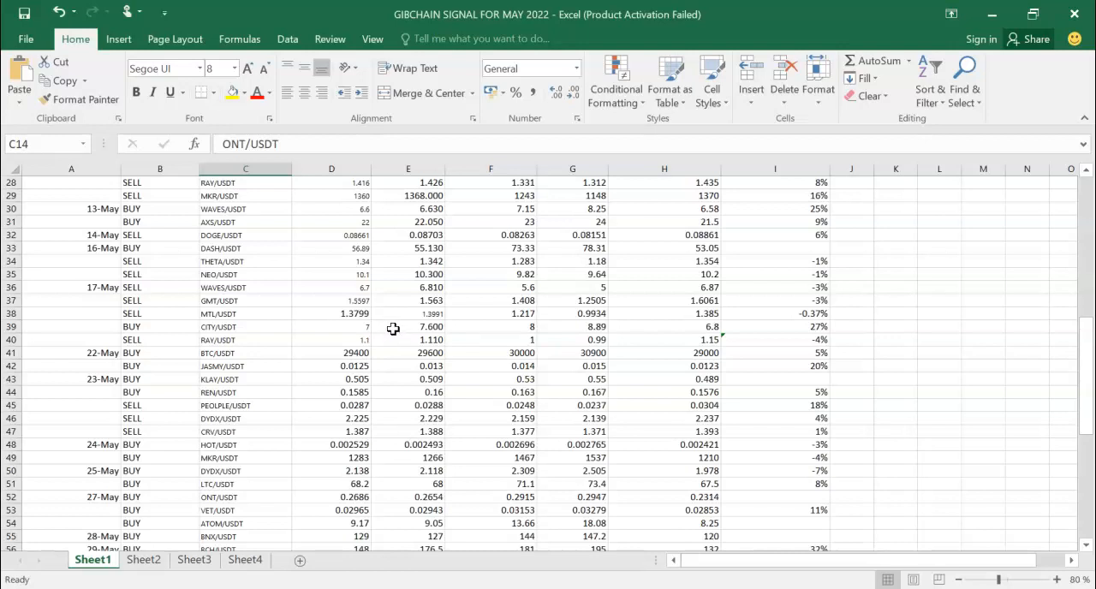
scroll("down", 3)
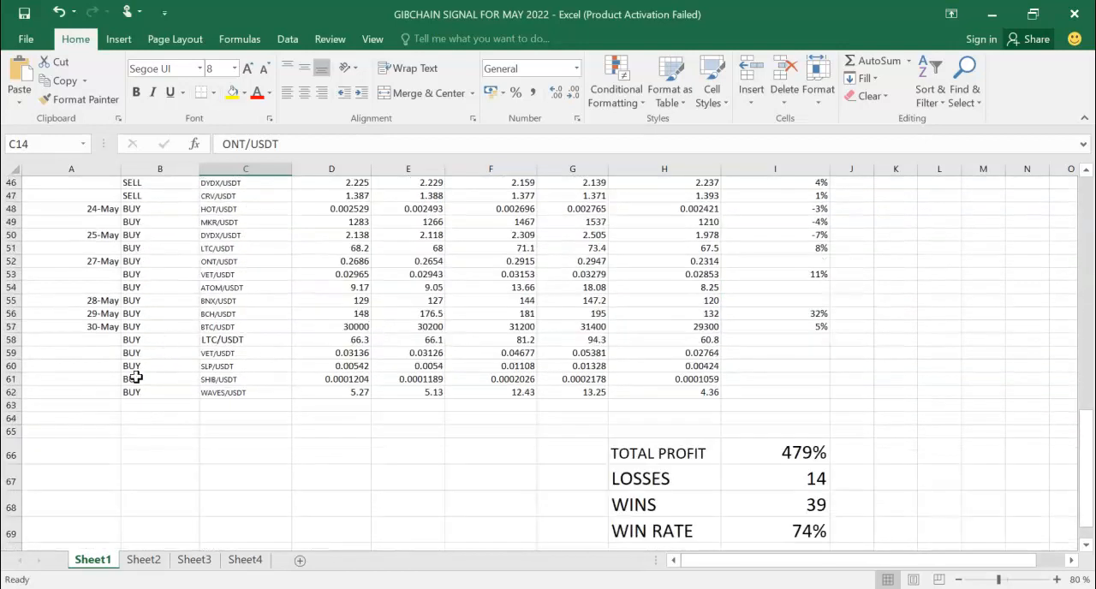
mouse_move(617, 334)
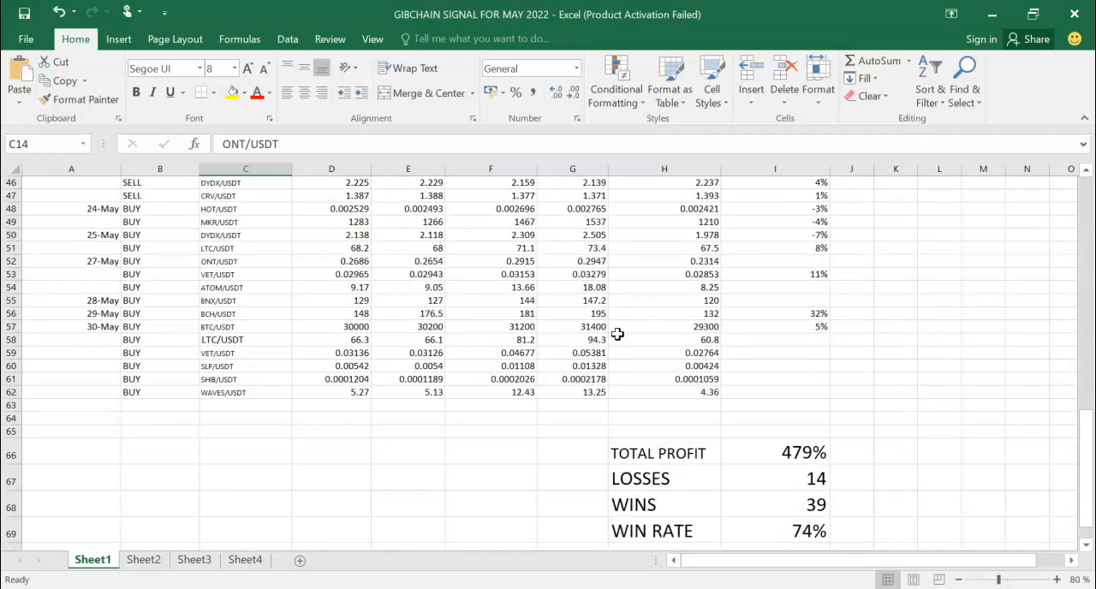
mouse_move(831, 334)
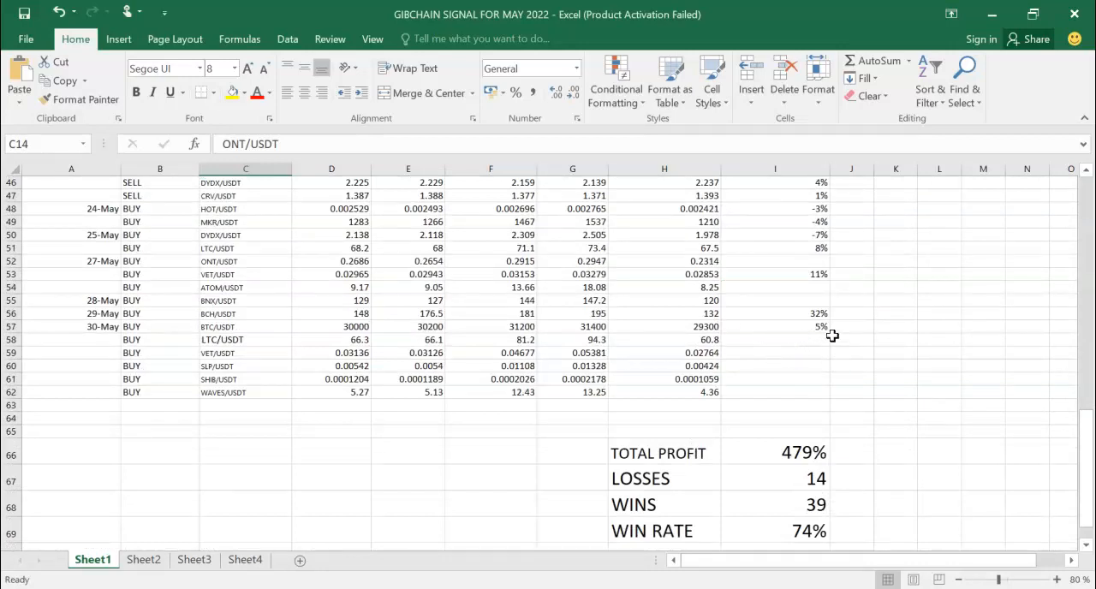
mouse_move(800, 333)
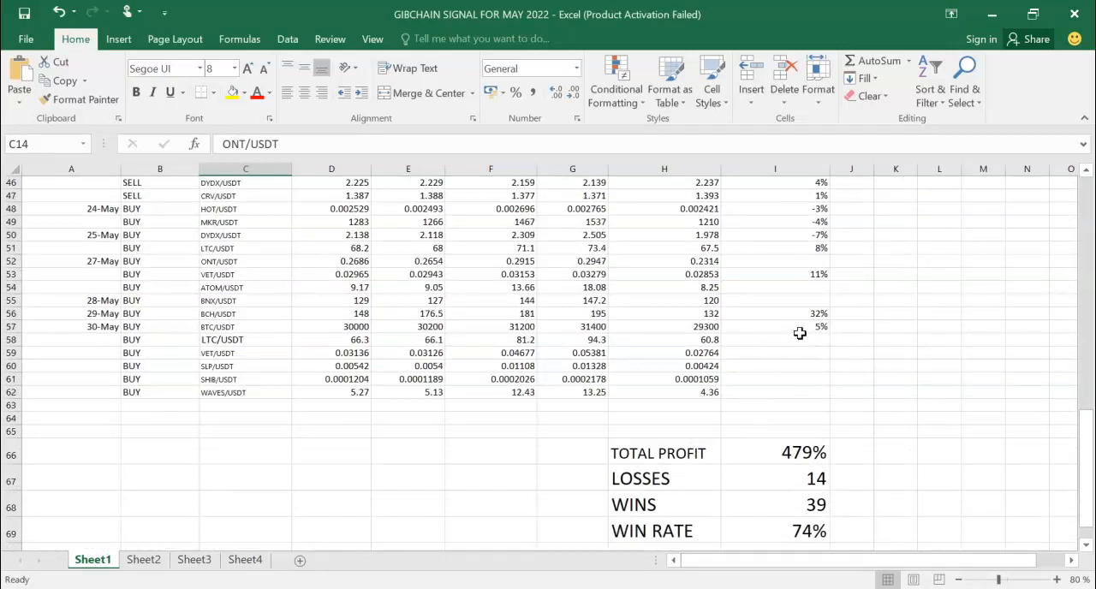
mouse_move(219, 261)
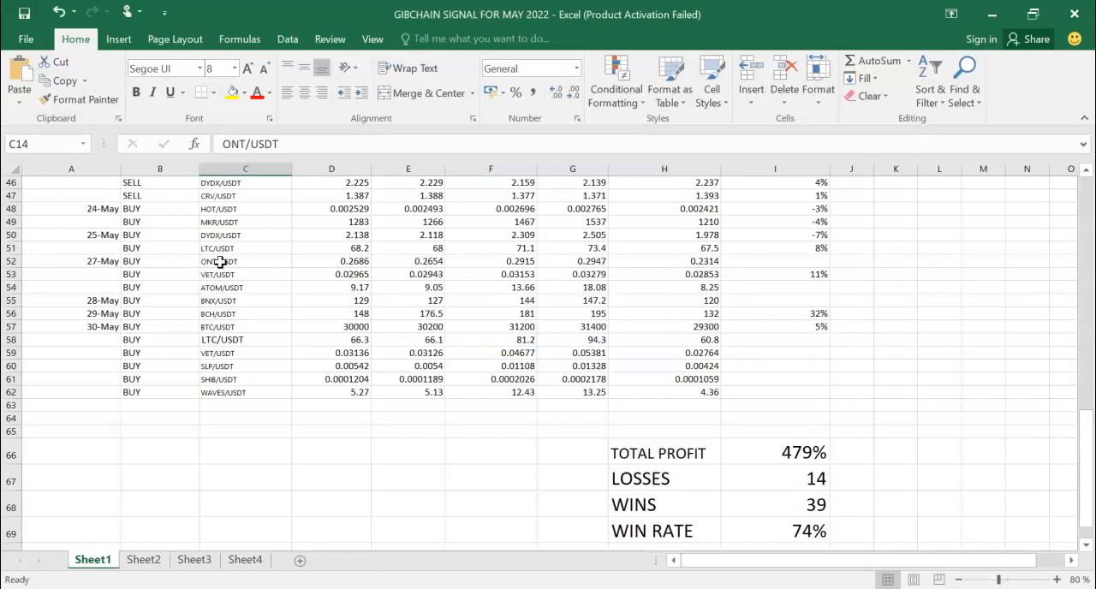
mouse_move(822, 321)
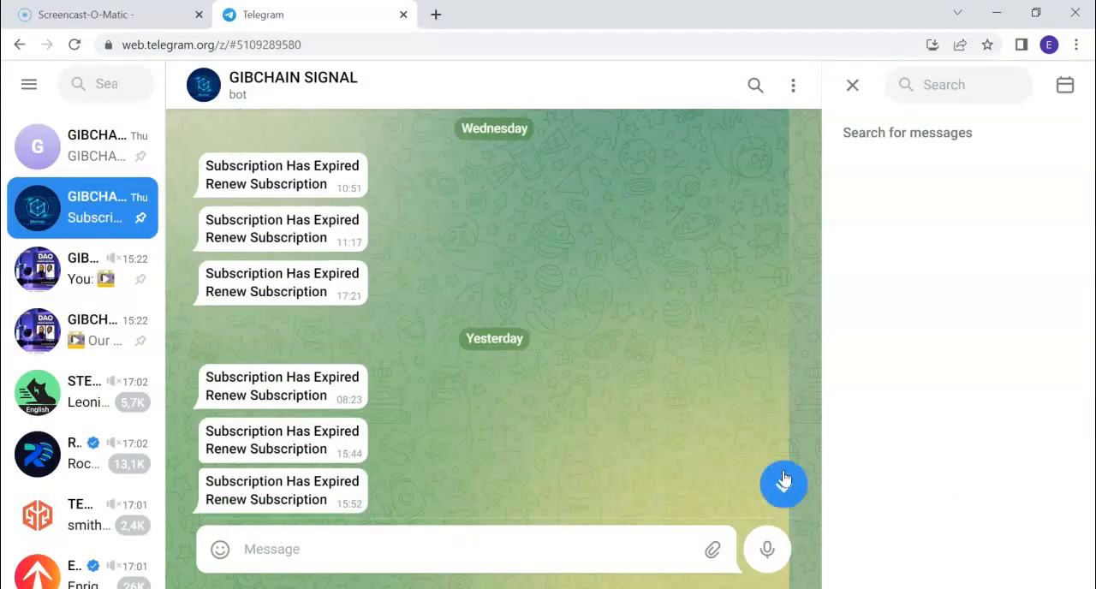
Scroll back to Friday's ONT/USDT signal with entry 0.2686–0.2654 and stop-loss 0.2314.
scroll("up", 3)
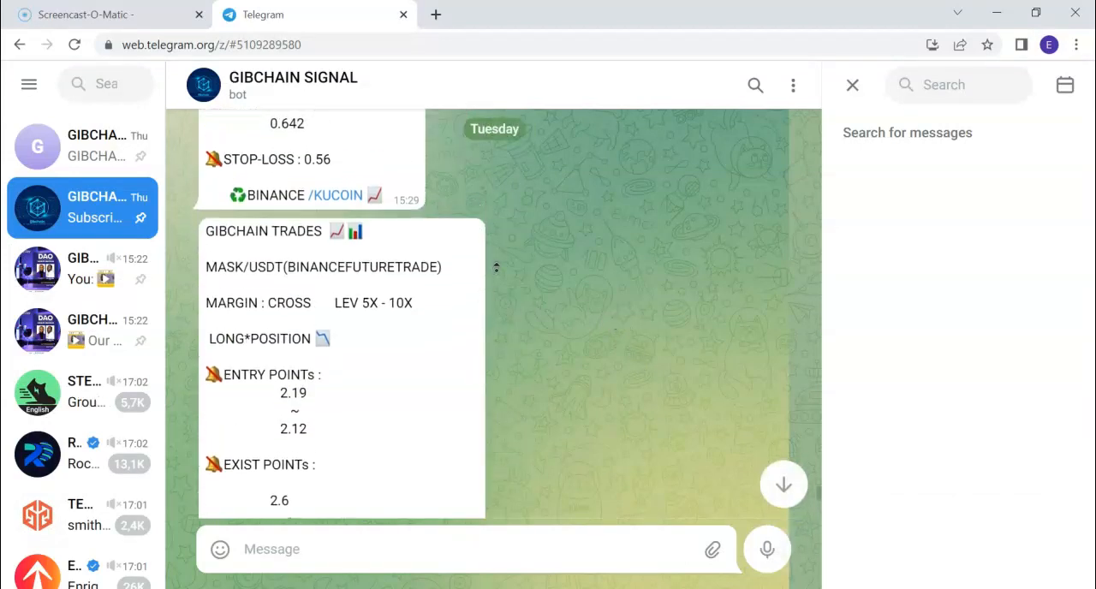
scroll("down", 3)
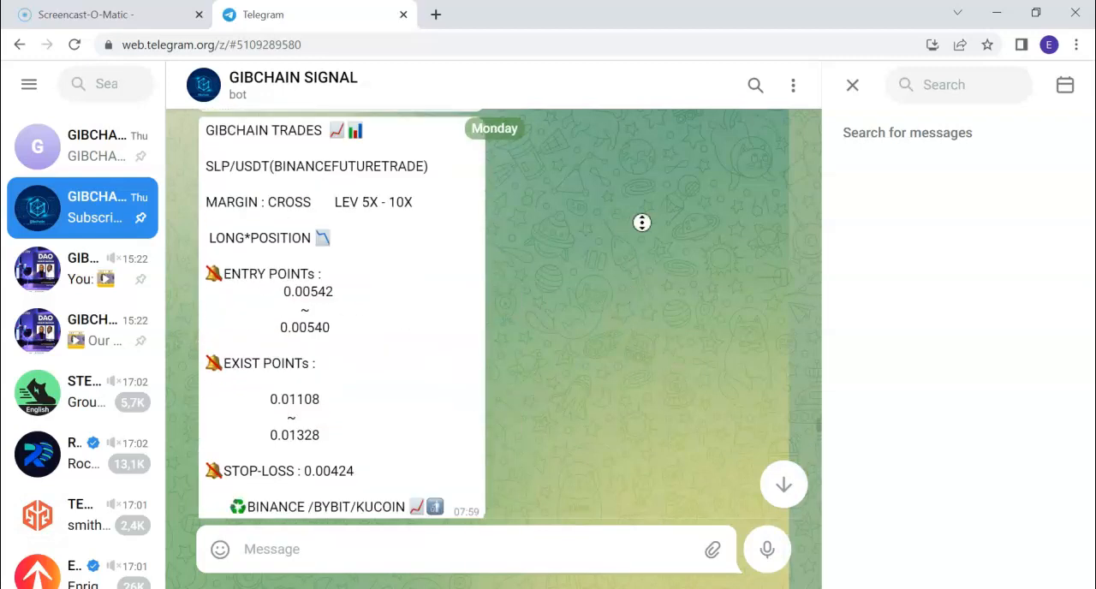
scroll("up", 3)
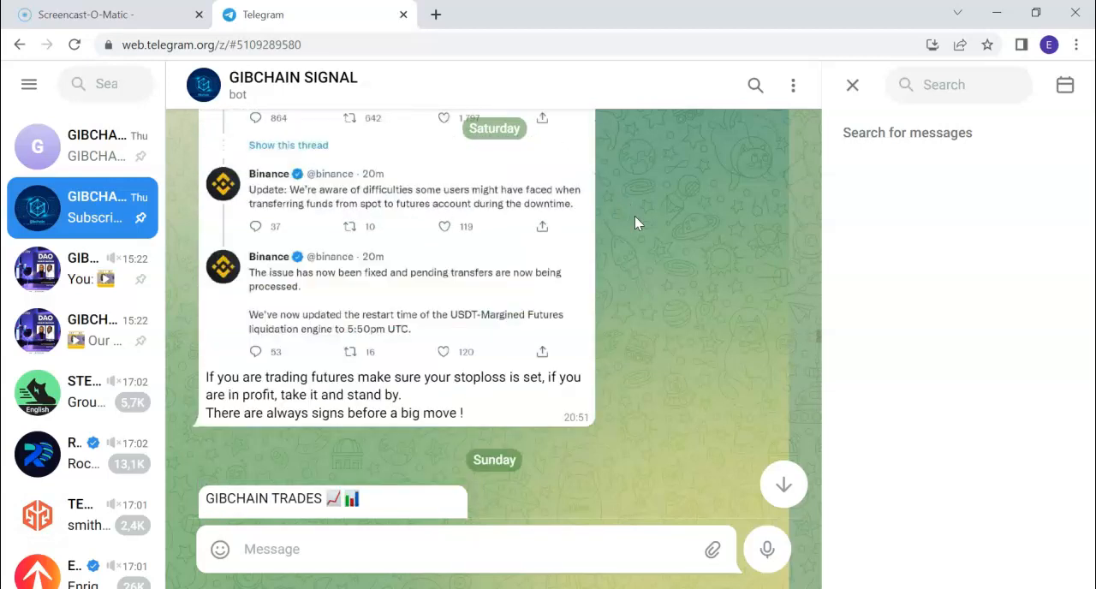
scroll("up", 3)
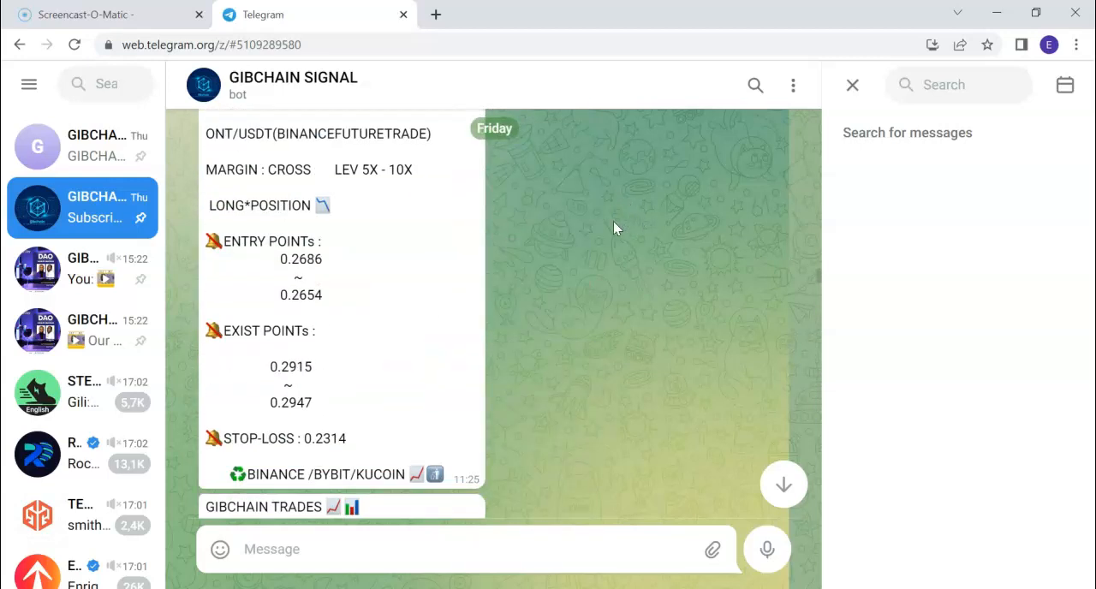
scroll("up", 3)
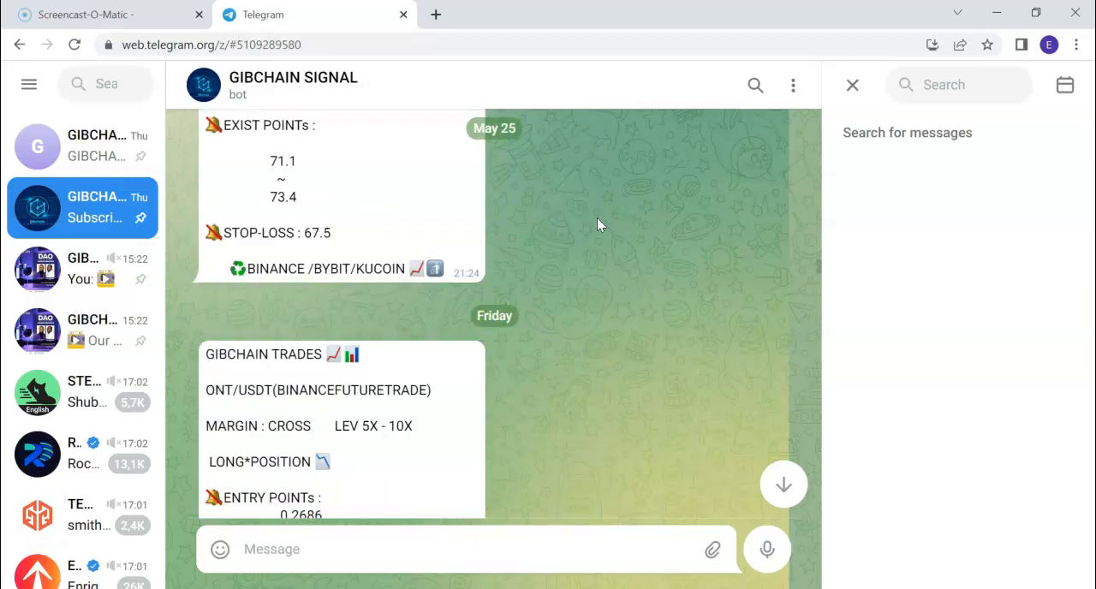
scroll("down", 3)
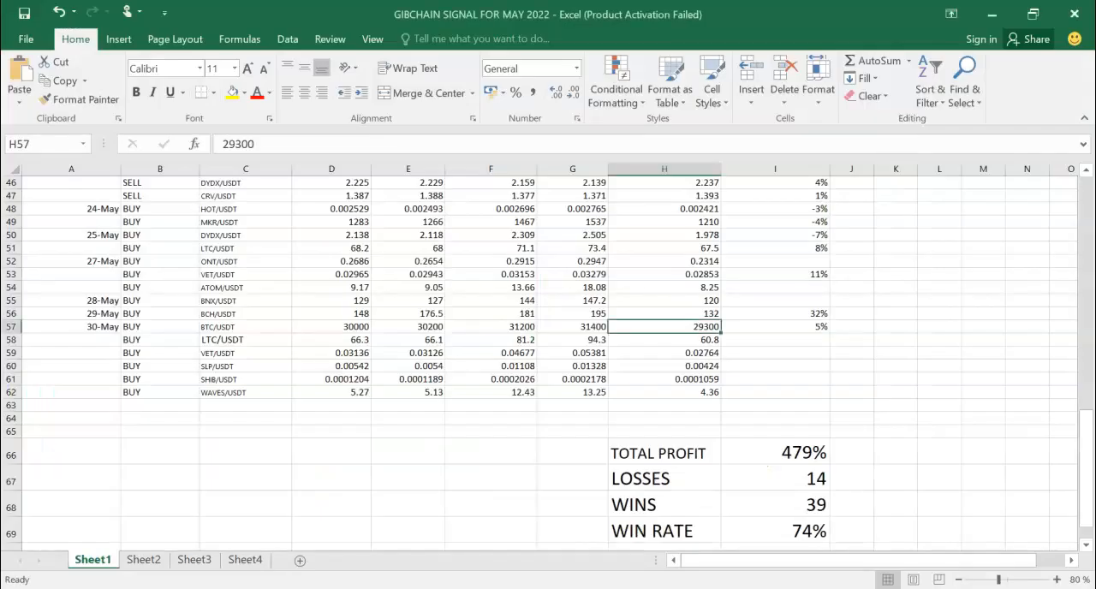
mouse_move(90, 332)
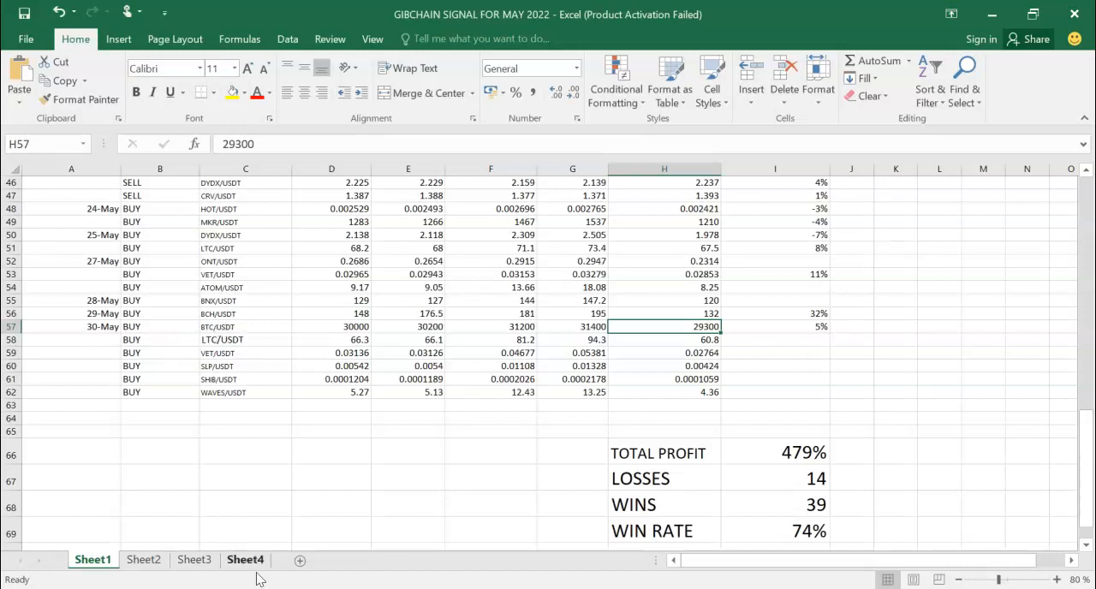
mouse_move(213, 333)
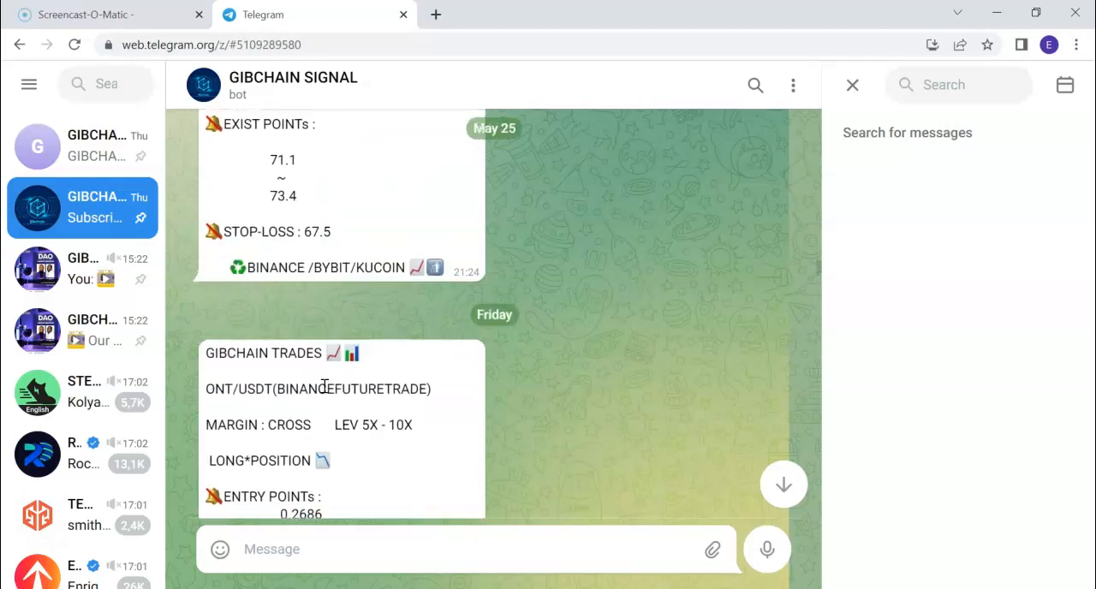
Scroll past Friday's ATOM/USDT post to the May 24 HOT/USDT and MKR/USDT signals.
scroll("down", 3)
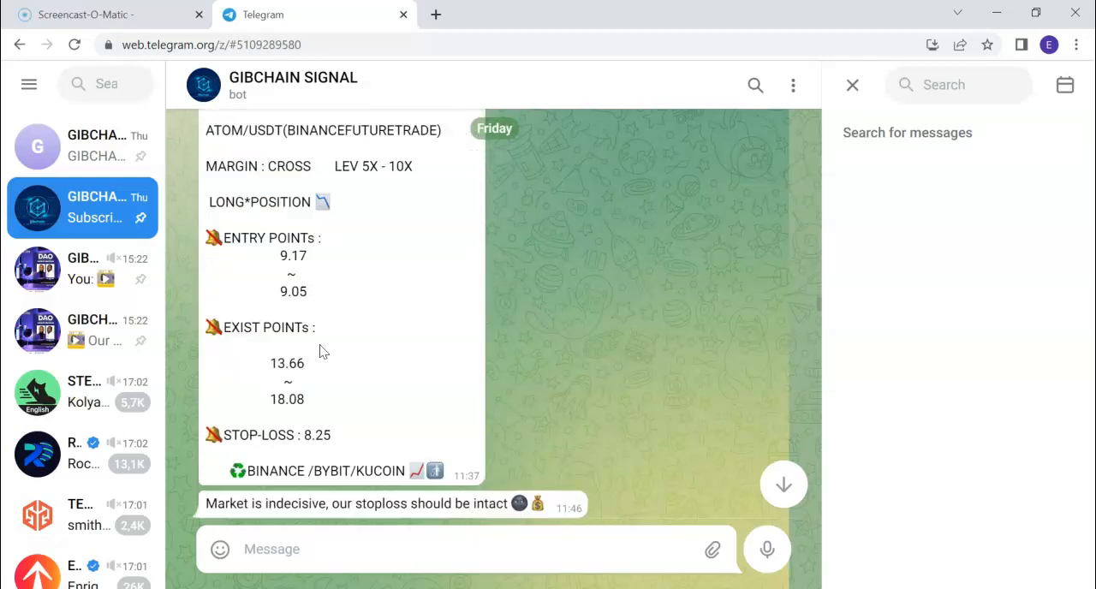
scroll("up", 3)
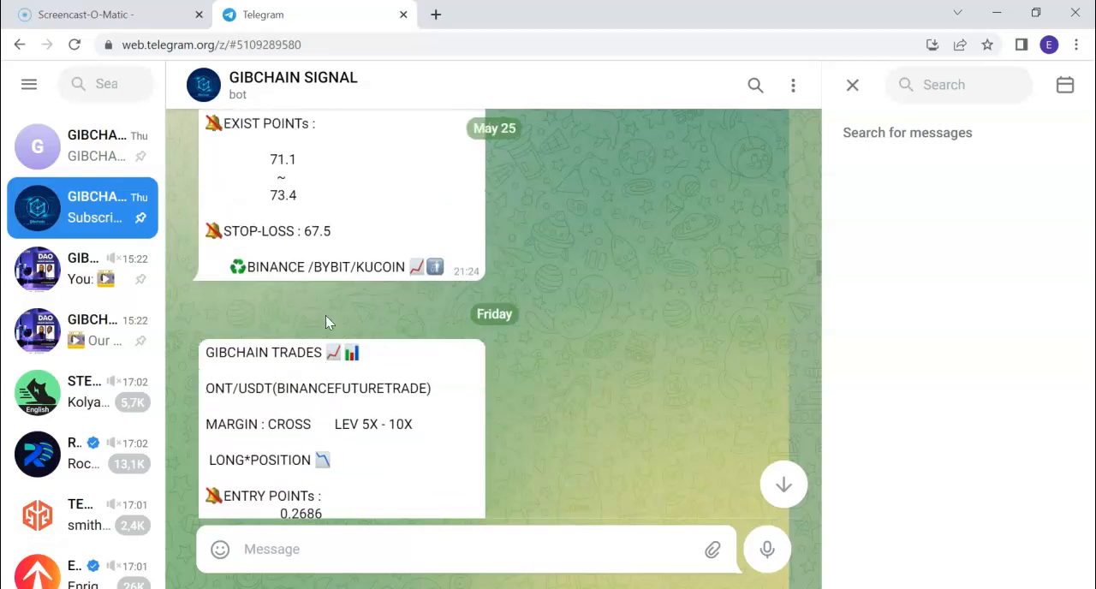
scroll("up", 3)
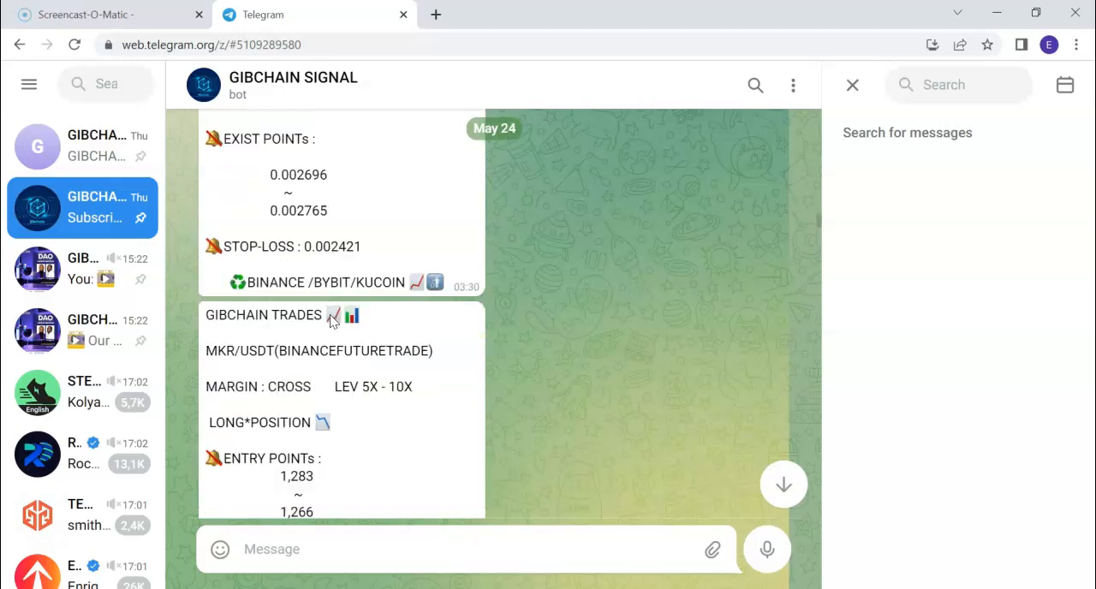
scroll("up", 3)
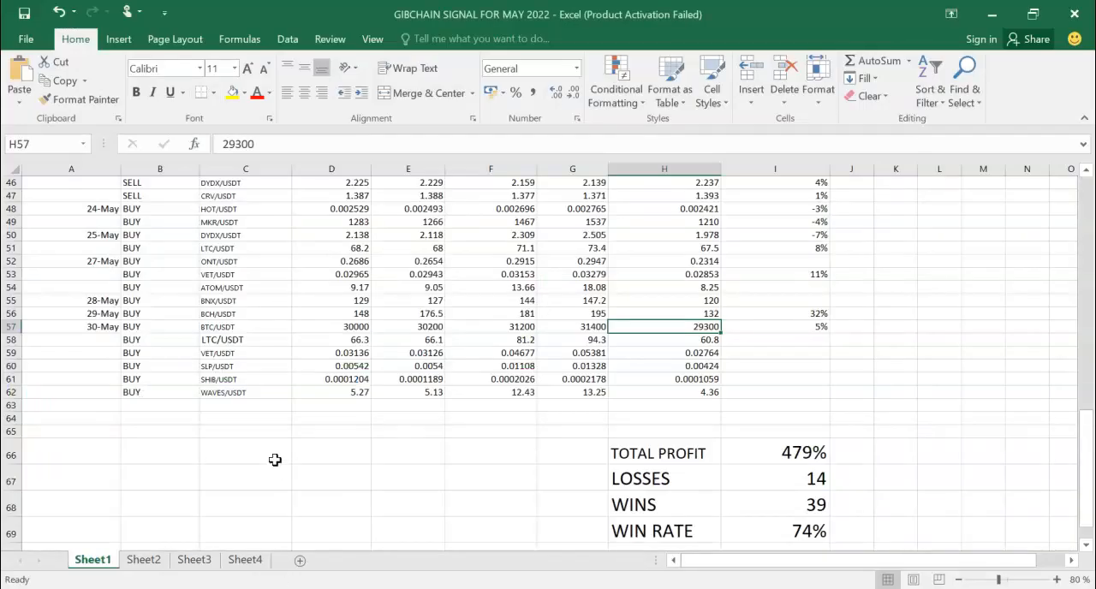
mouse_move(60, 440)
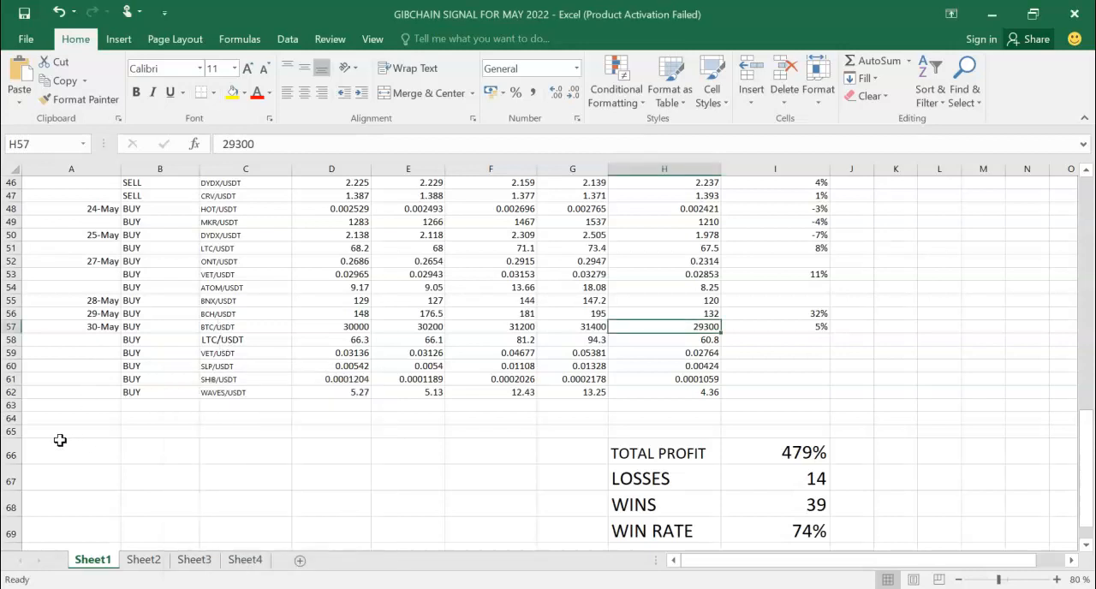
mouse_move(189, 266)
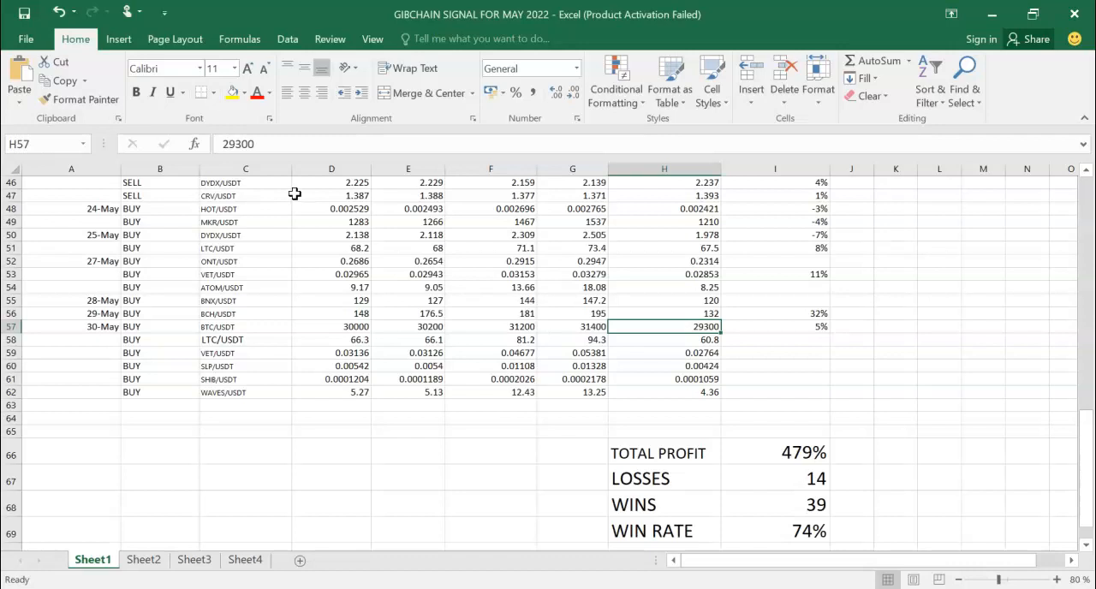
mouse_move(342, 313)
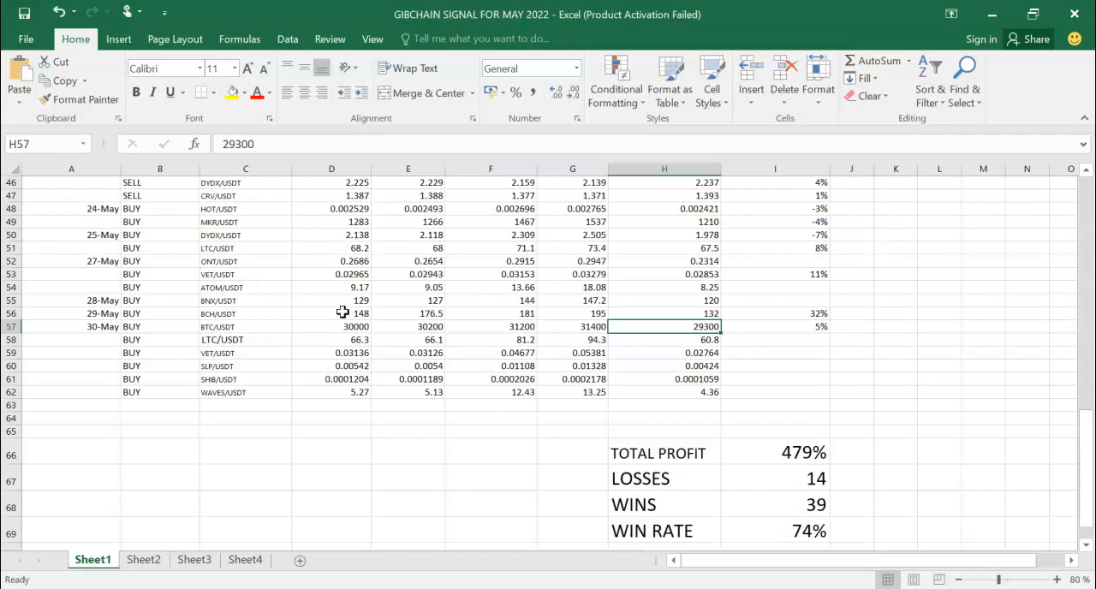
mouse_move(330, 222)
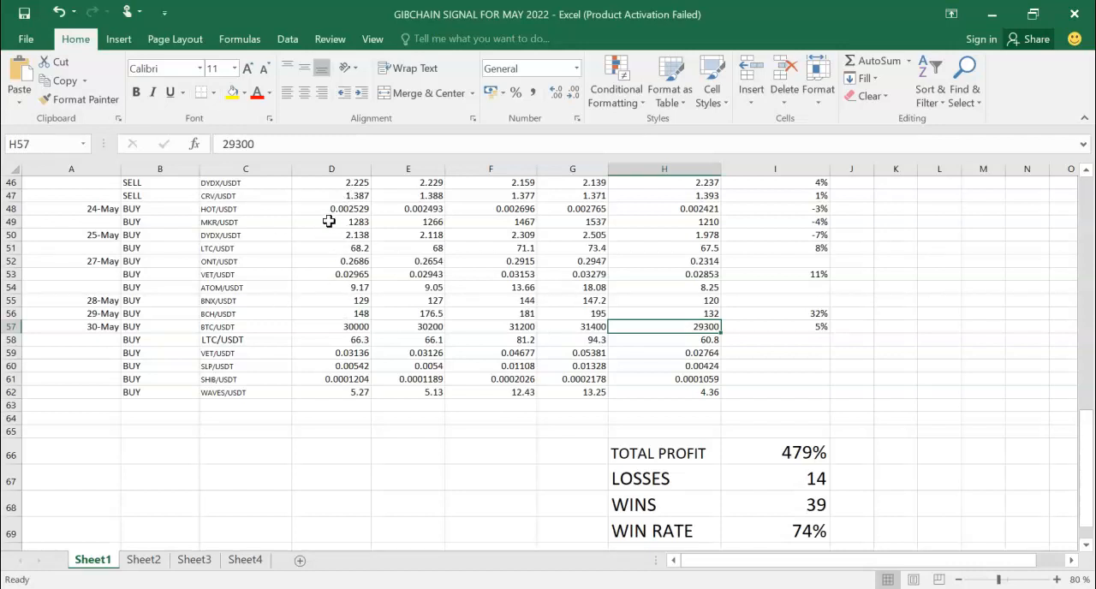
left_click(331, 208)
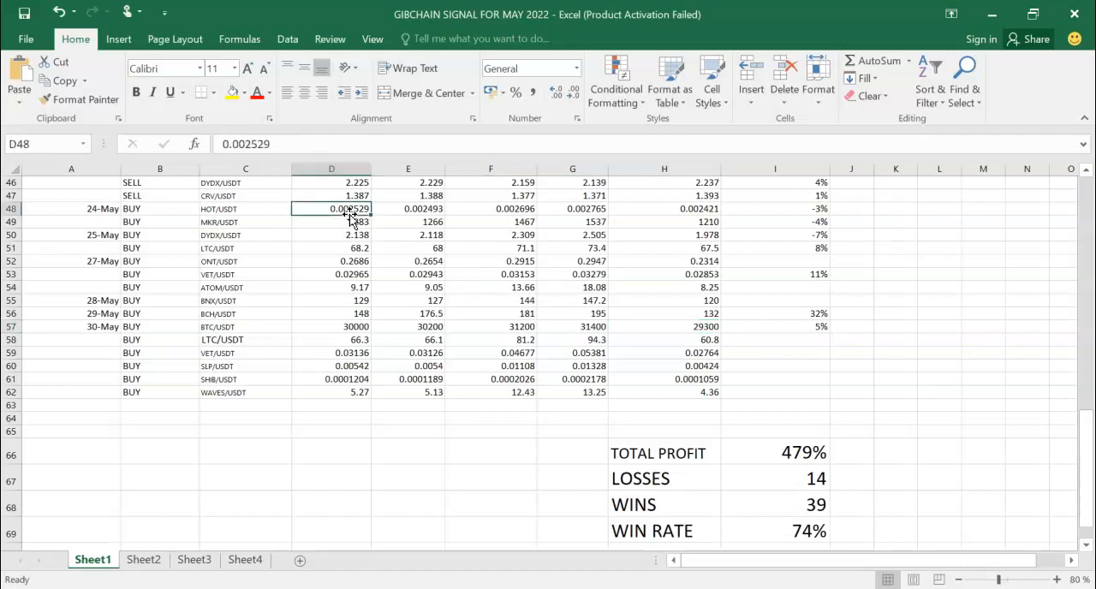
left_click(490, 208)
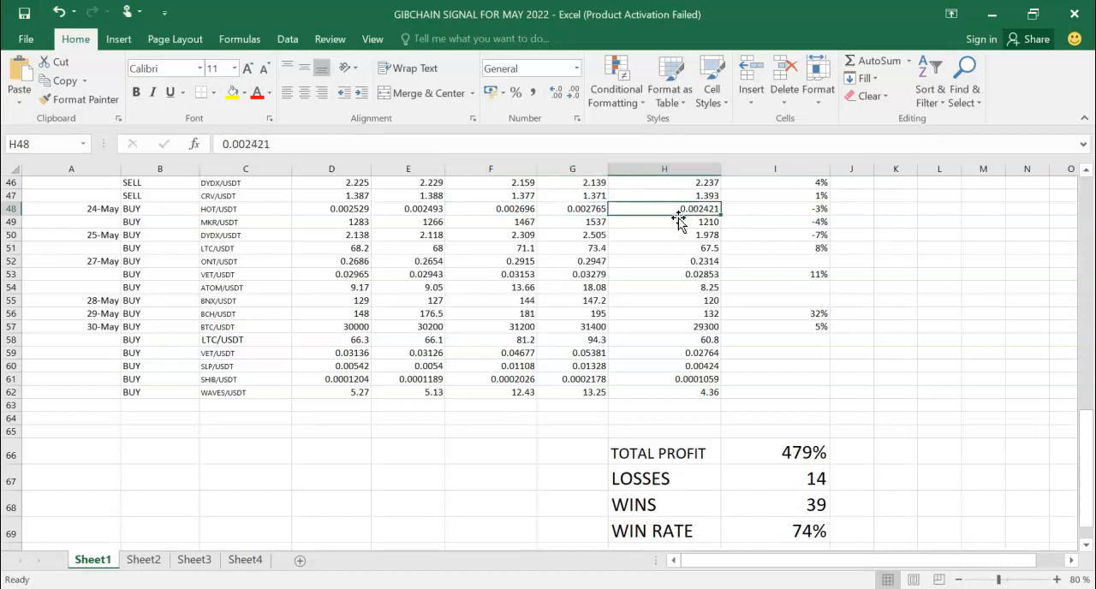
scroll("up", 3)
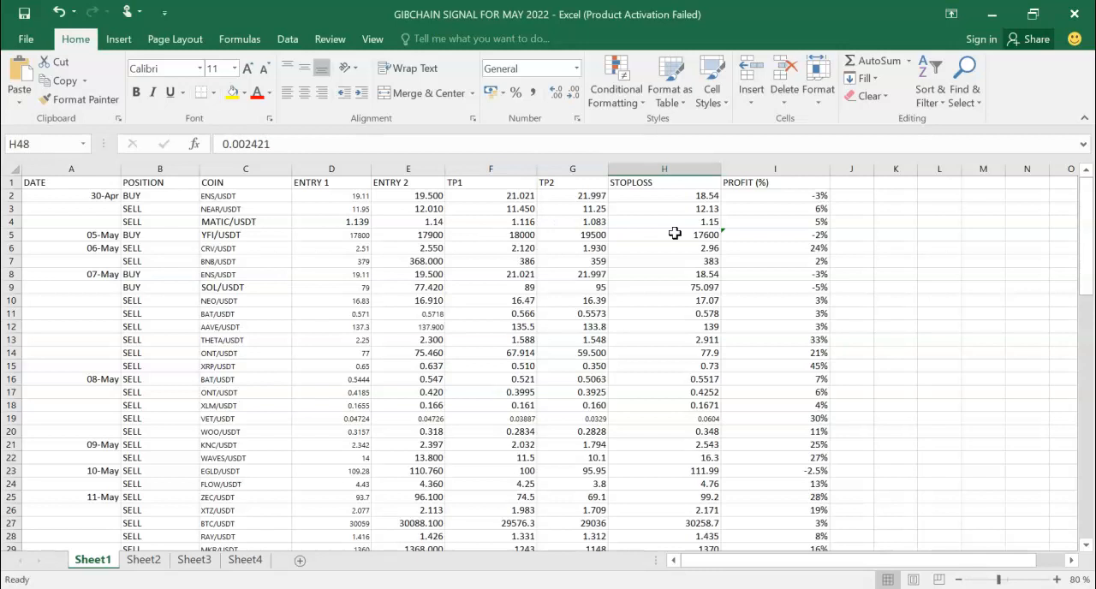
scroll("down", 3)
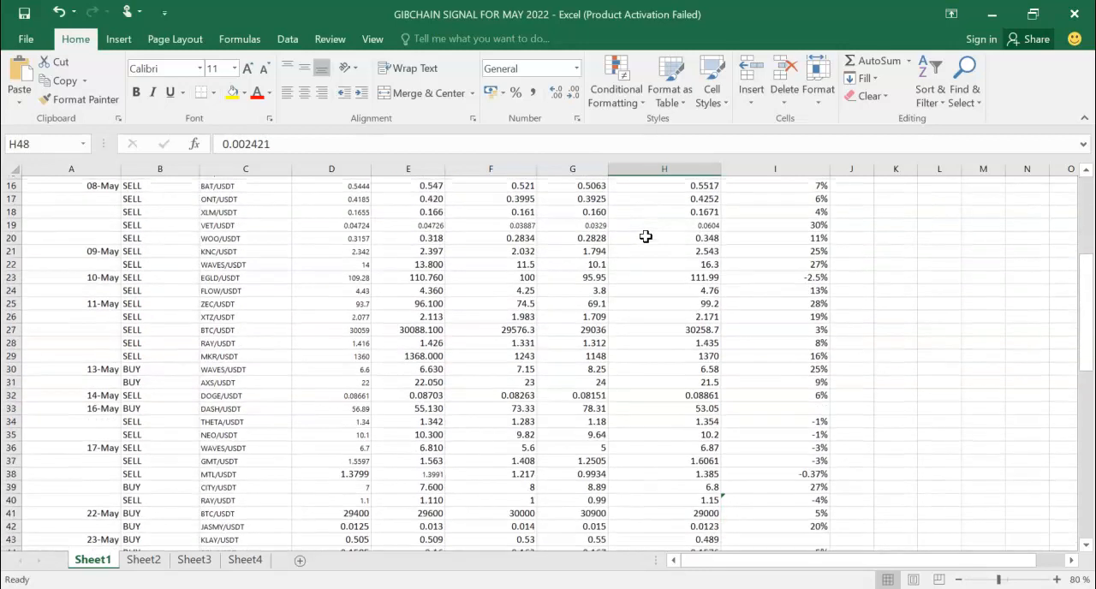
scroll("up", 3)
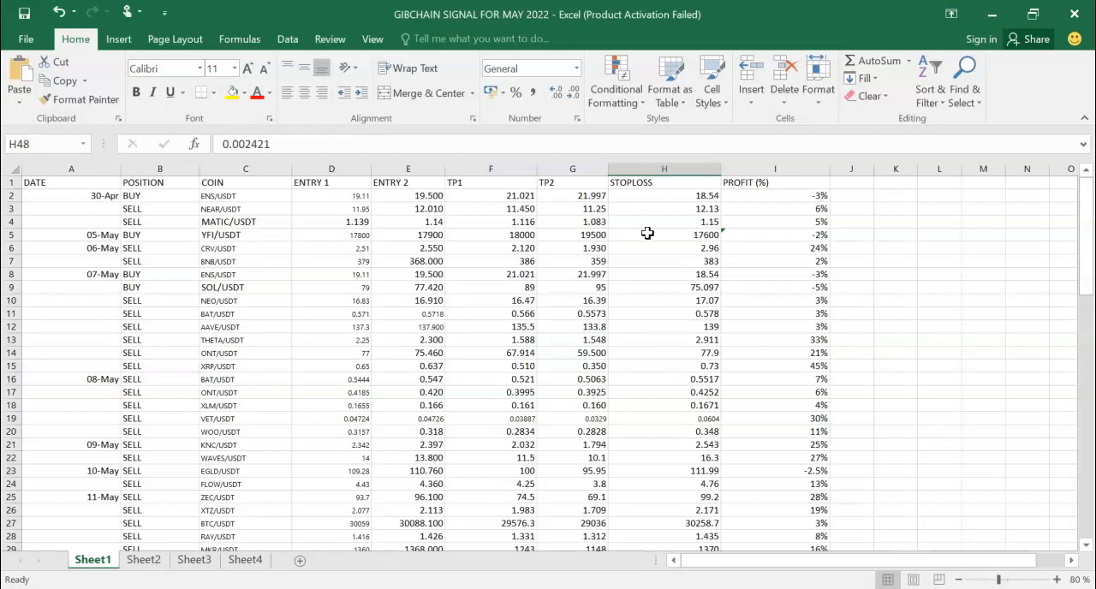
mouse_move(110, 471)
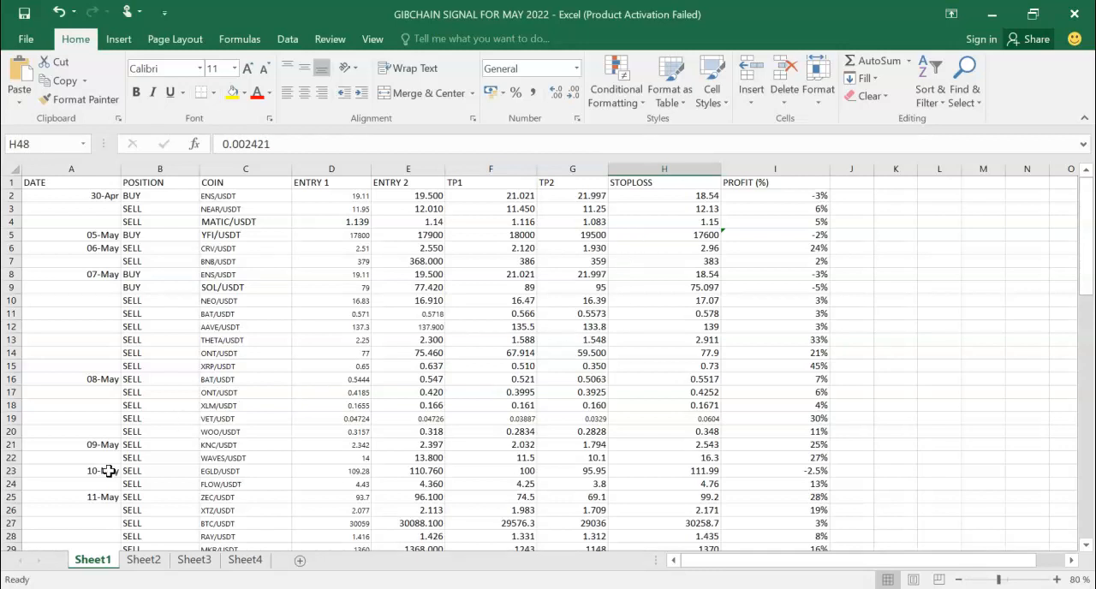